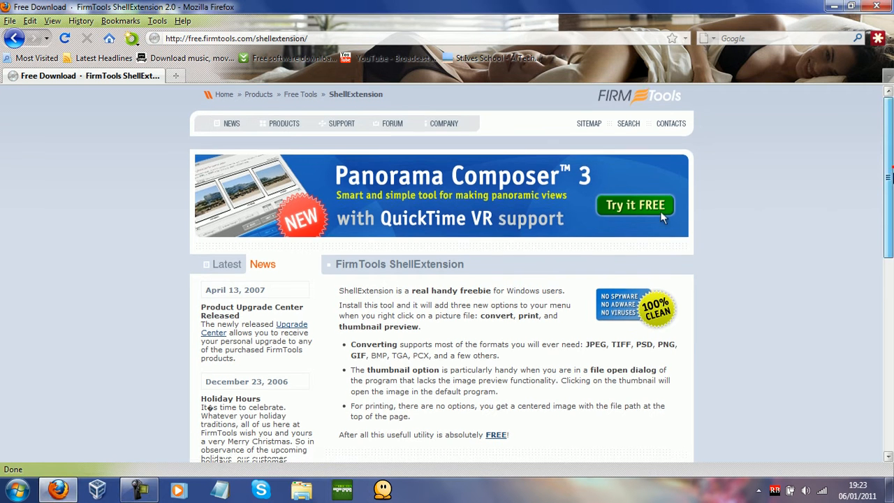
Go to the FirmTools ShellExtension download page in Firefox.
scroll("down", 3)
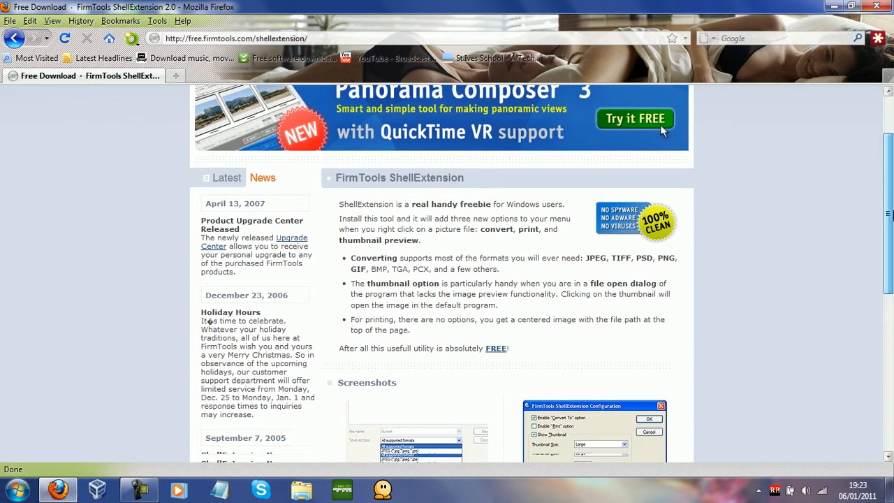
scroll("up", 3)
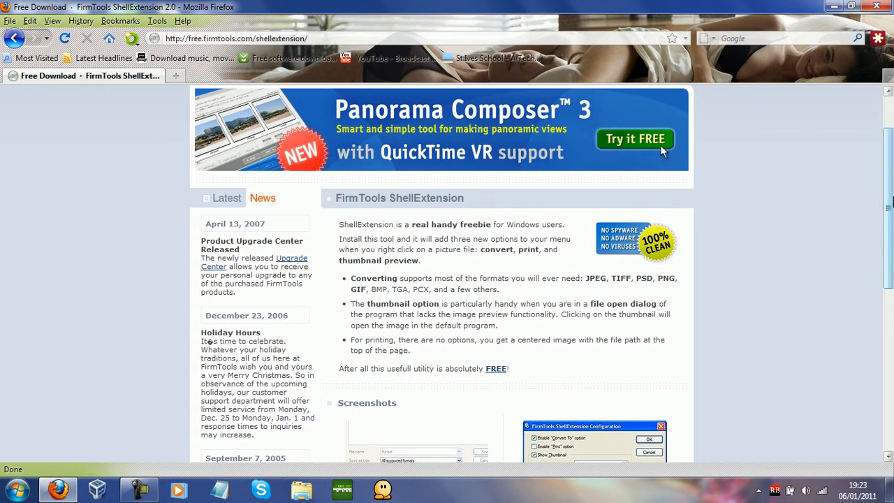
mouse_move(786, 215)
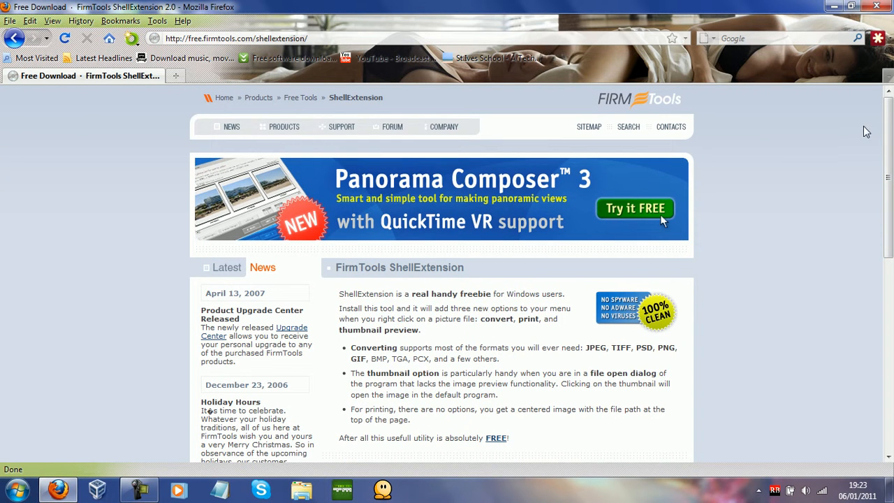
mouse_move(883, 133)
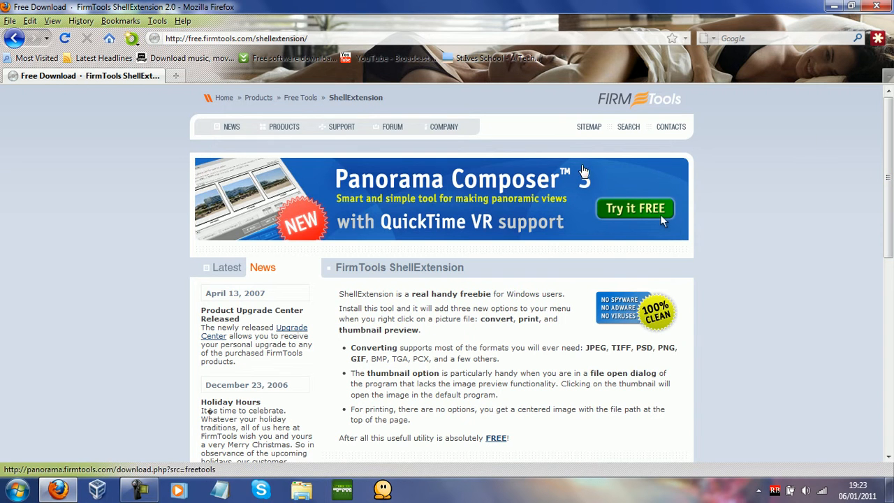
mouse_move(603, 236)
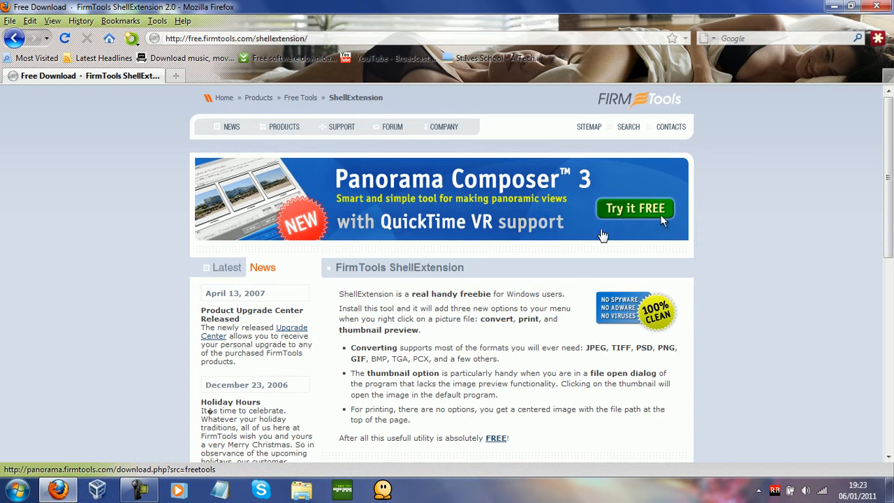
mouse_move(486, 303)
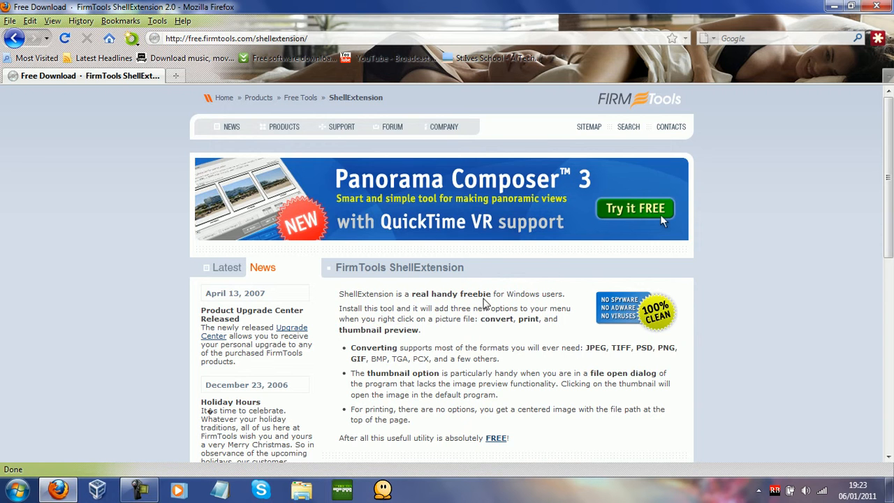
mouse_move(475, 343)
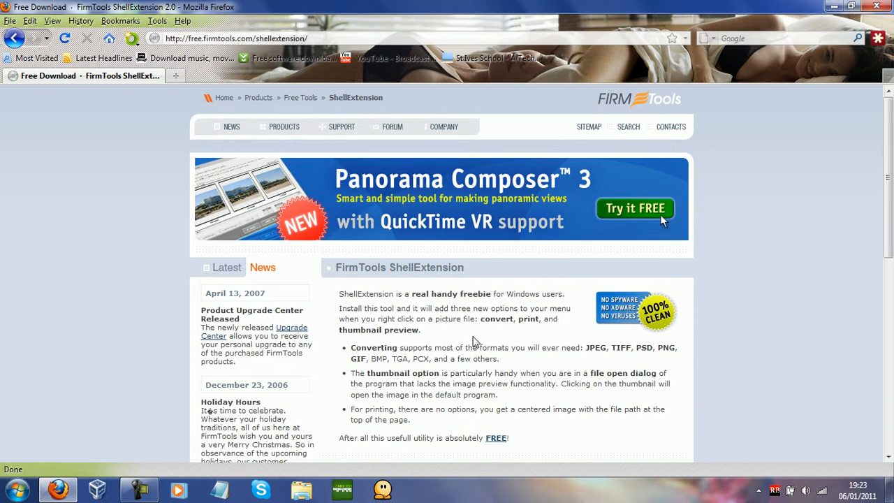
mouse_move(494, 384)
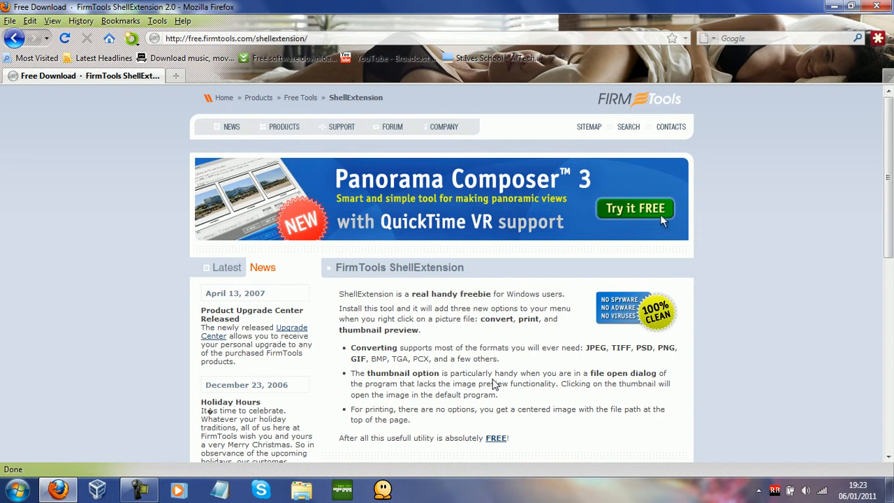
mouse_move(299, 386)
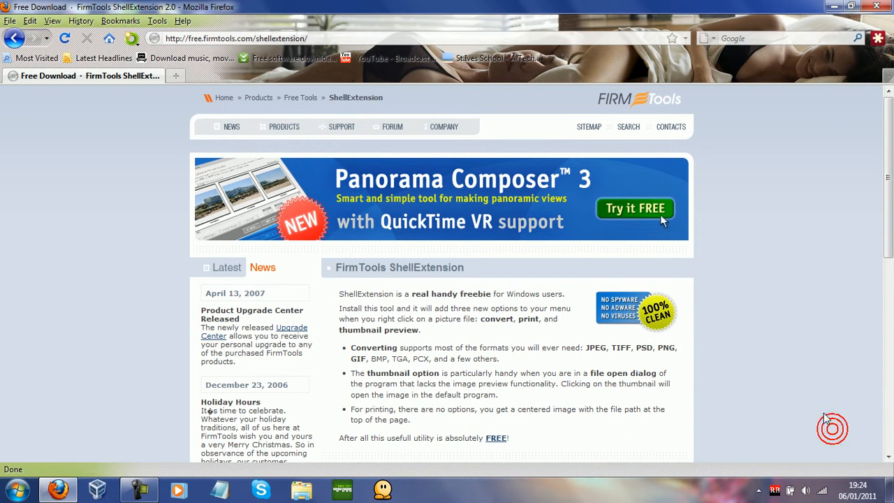
mouse_move(779, 320)
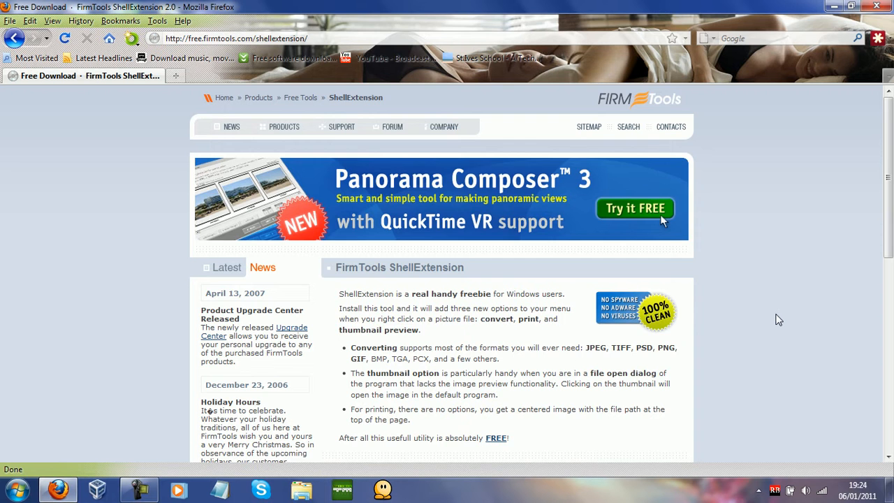
mouse_move(771, 290)
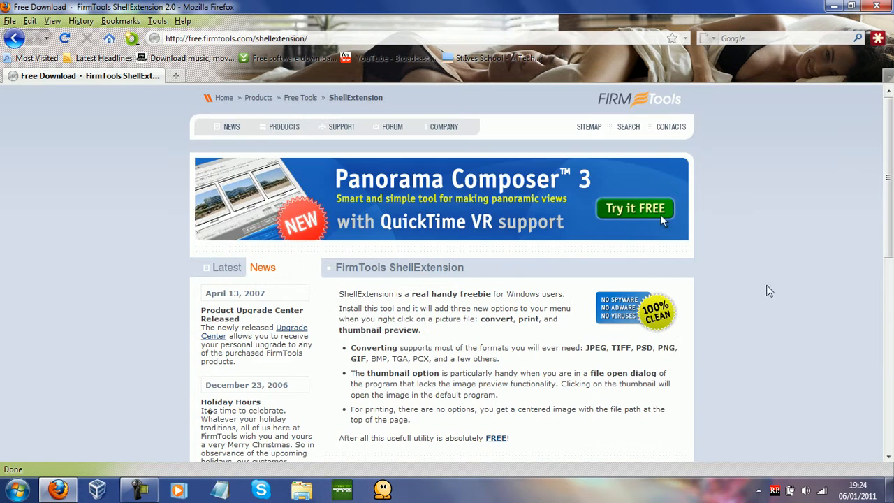
mouse_move(741, 79)
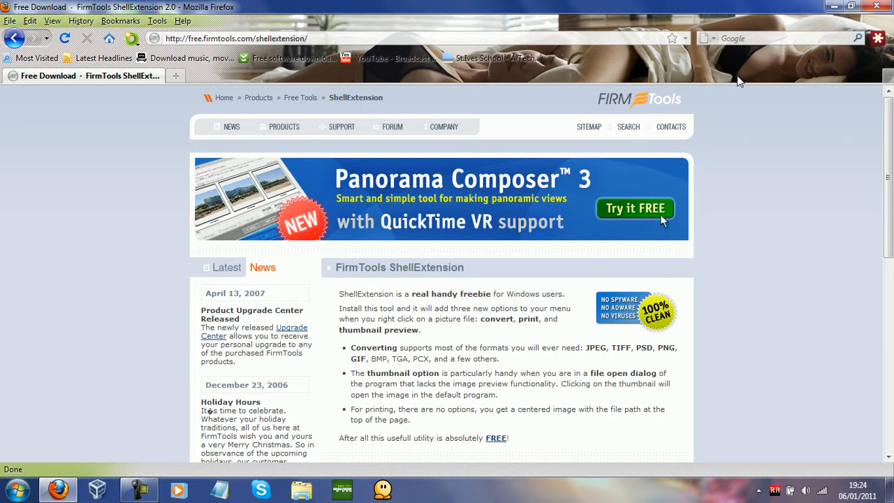
mouse_move(754, 136)
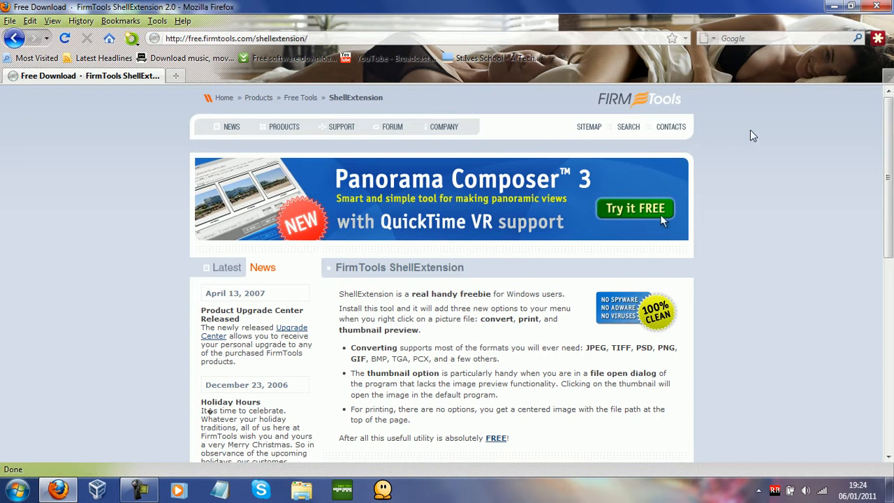
scroll("down", 3)
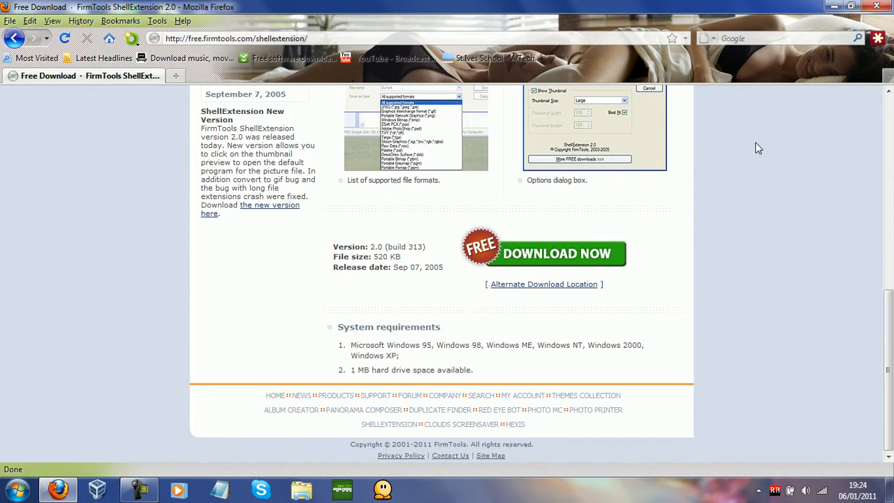
scroll("up", 3)
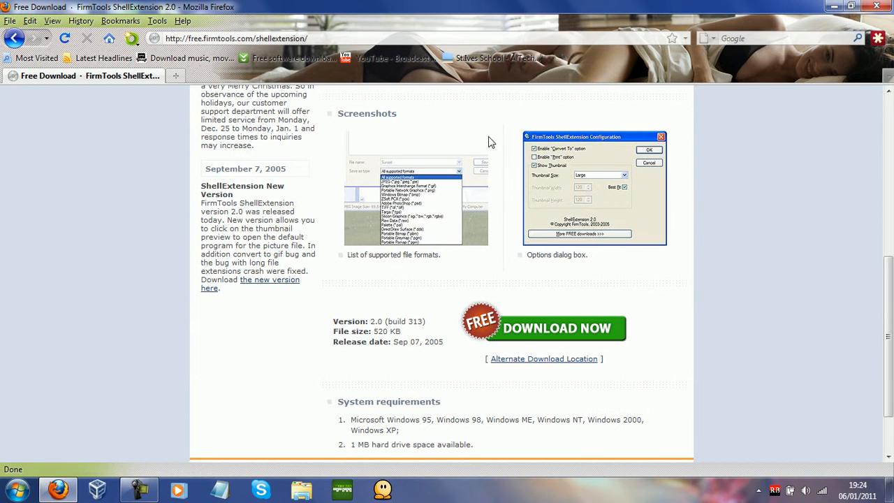
mouse_move(408, 293)
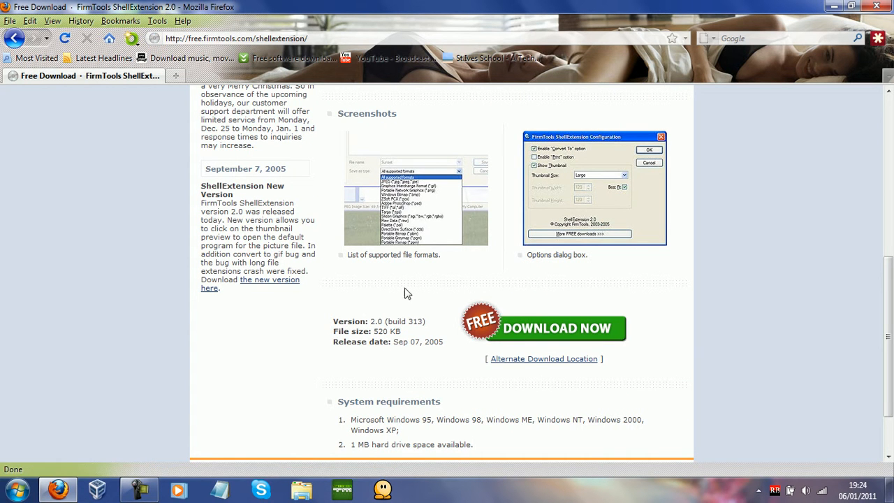
left_click(556, 328)
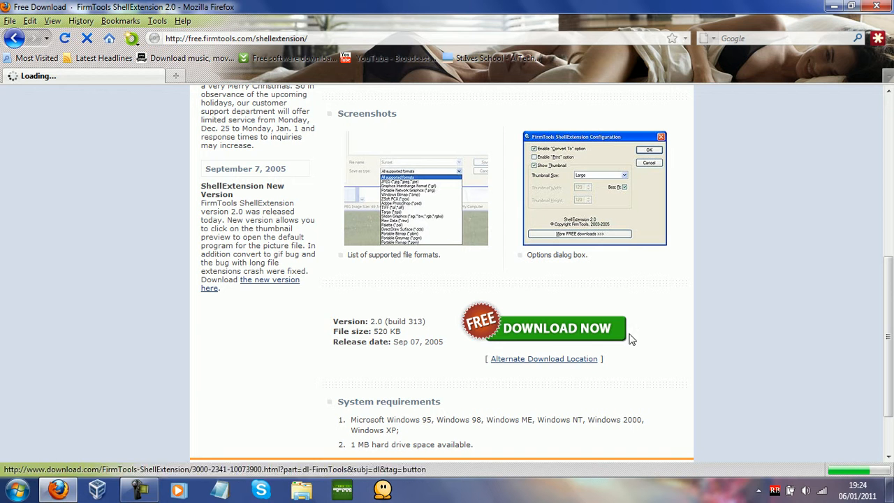
left_click(556, 328)
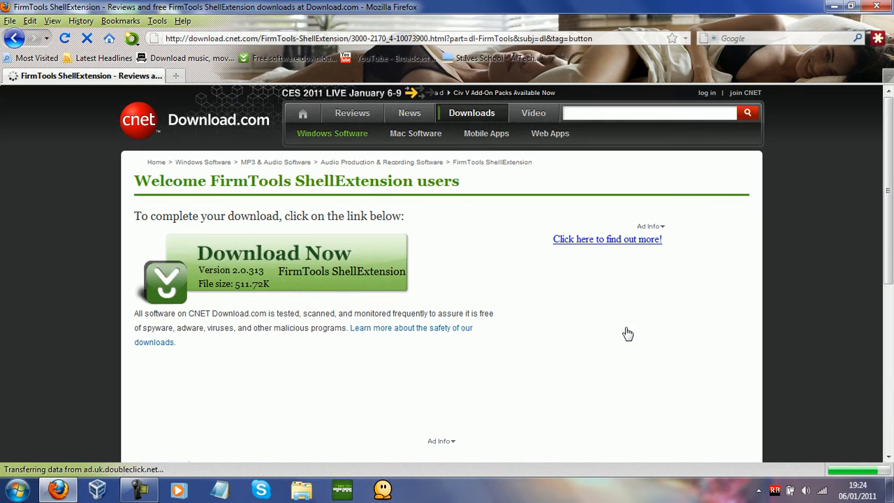
Download shext.exe through Download.com and save it to the Desktop.
left_click(273, 253)
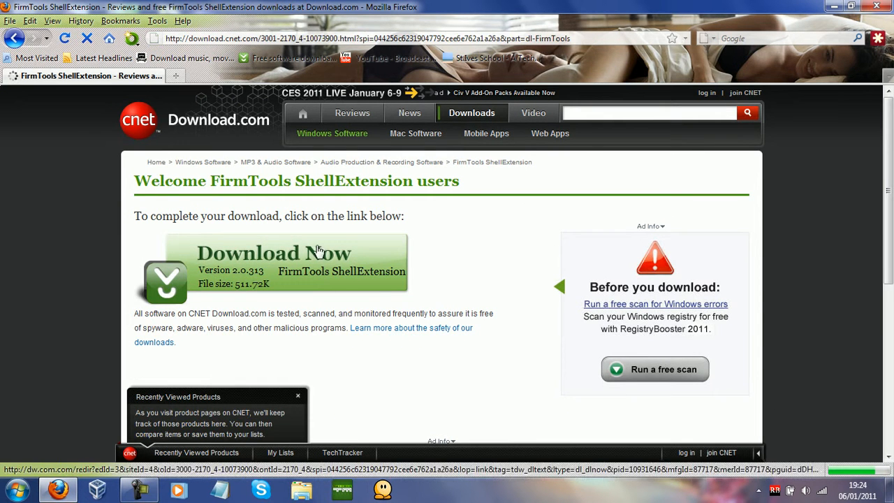
left_click(274, 253)
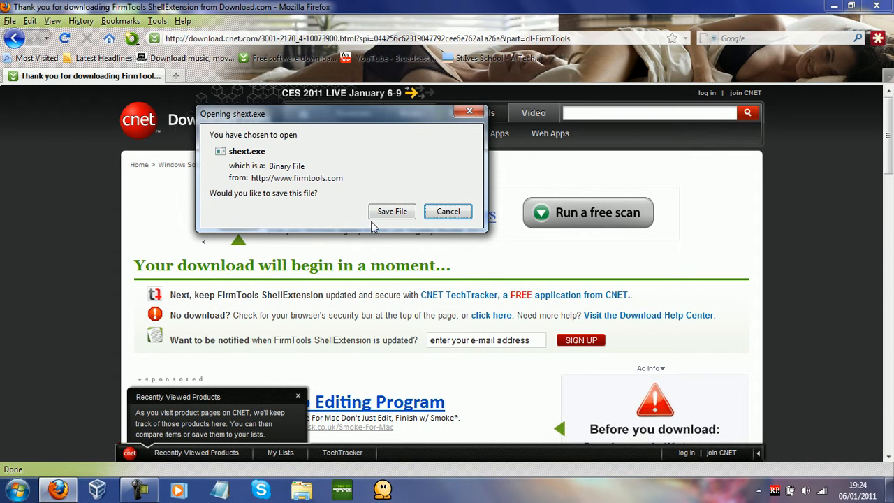
left_click(447, 211)
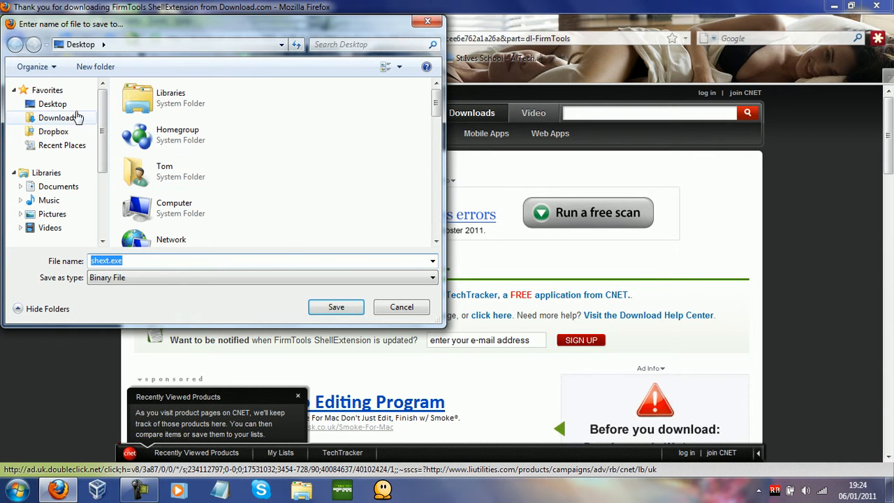
left_click(53, 103)
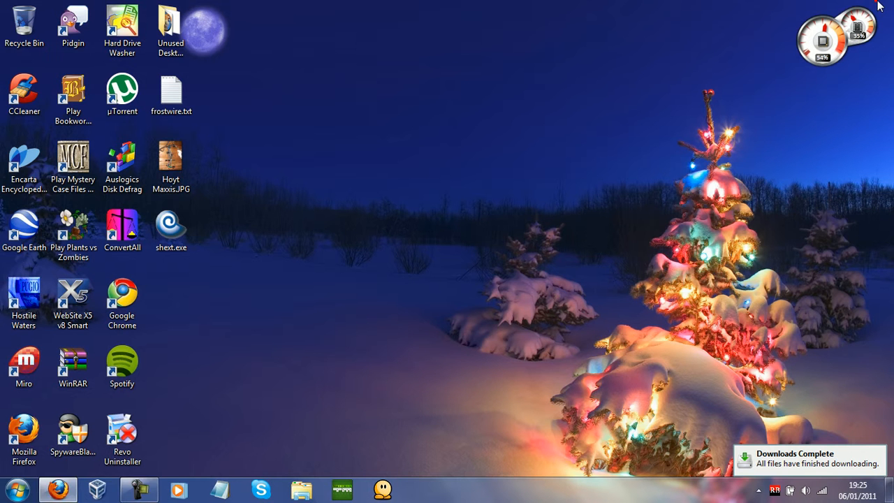
Move shext.exe to the desktop centre and install ShellExtension 2.0 into the default folder.
left_click_drag(171, 231, 454, 210)
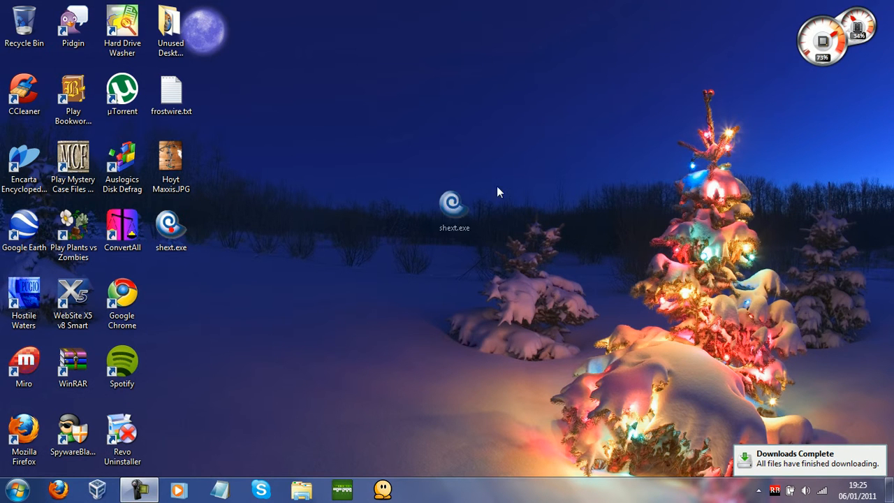
left_click_drag(454, 202, 514, 162)
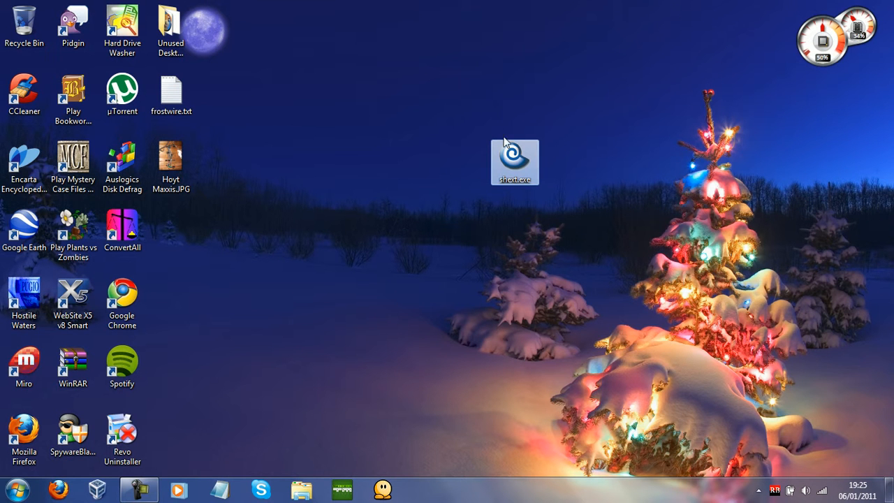
mouse_move(515, 178)
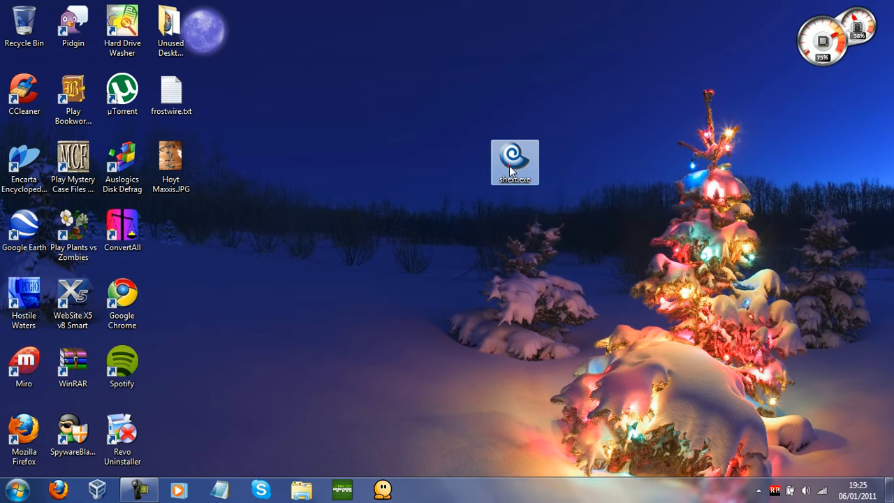
double_click(515, 162)
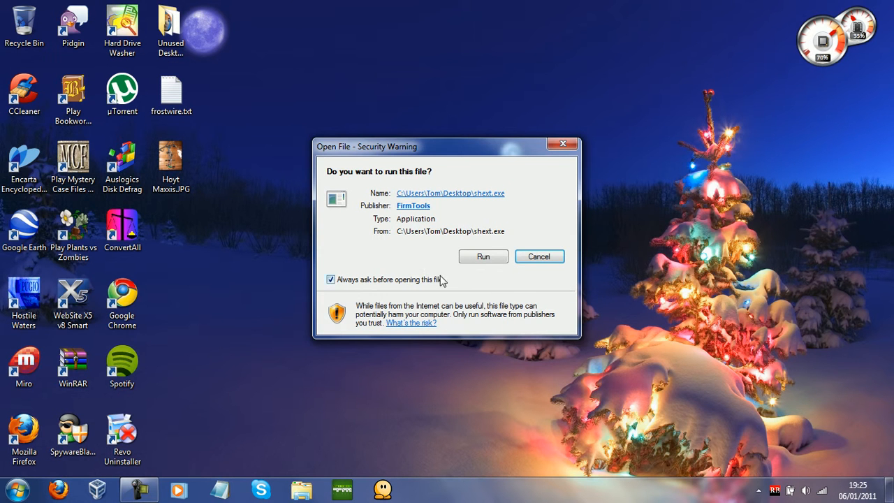
left_click(483, 256)
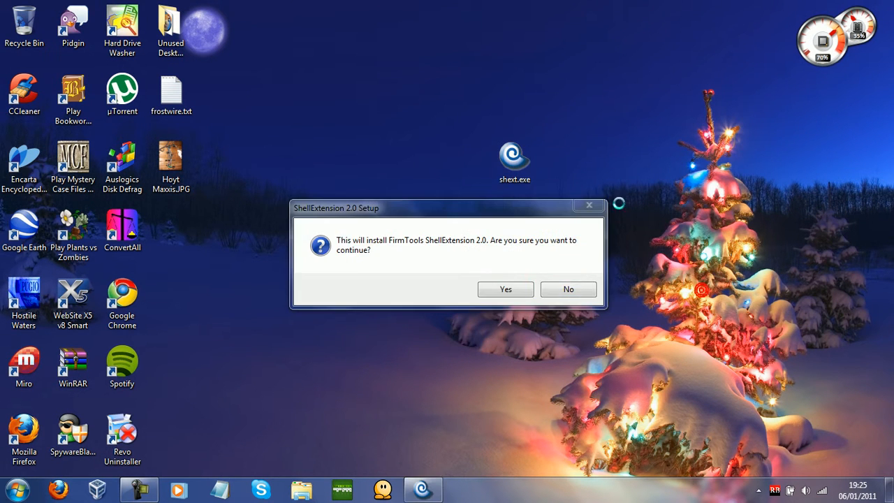
left_click(505, 289)
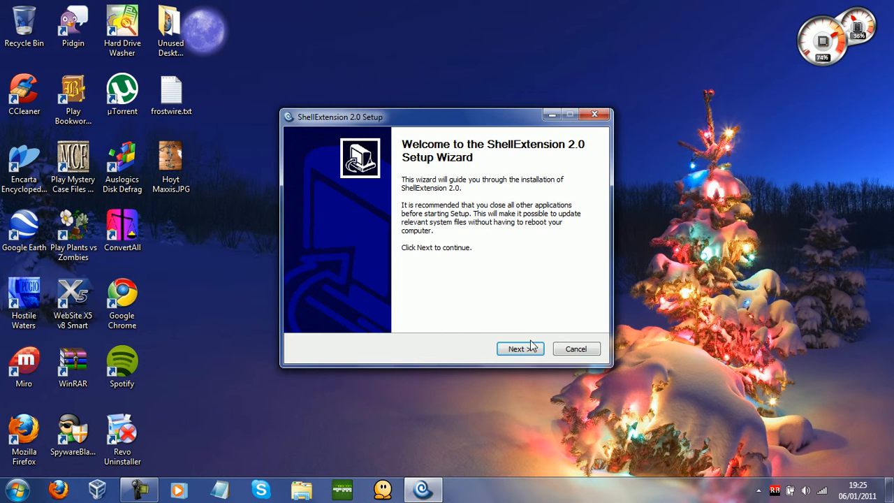
left_click(517, 348)
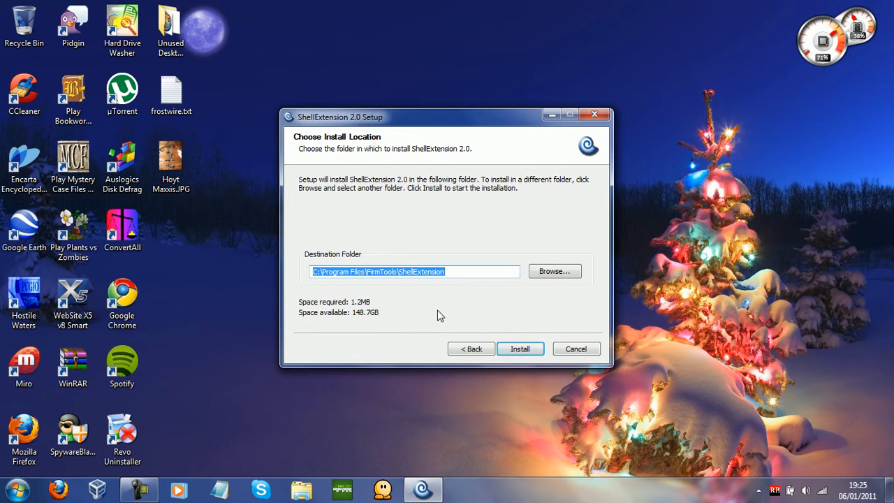
left_click(519, 348)
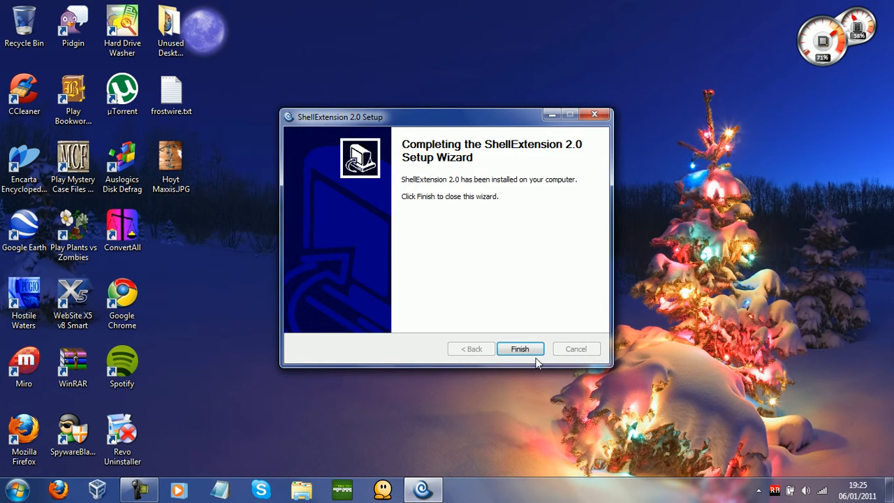
left_click(520, 349)
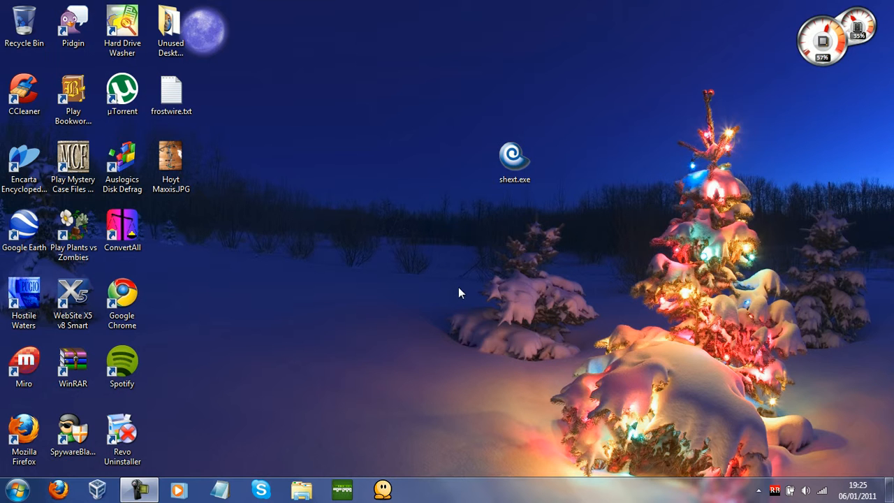
Delete shext.exe, then open and dismiss the desktop Sort by menu without choosing.
left_click(515, 163)
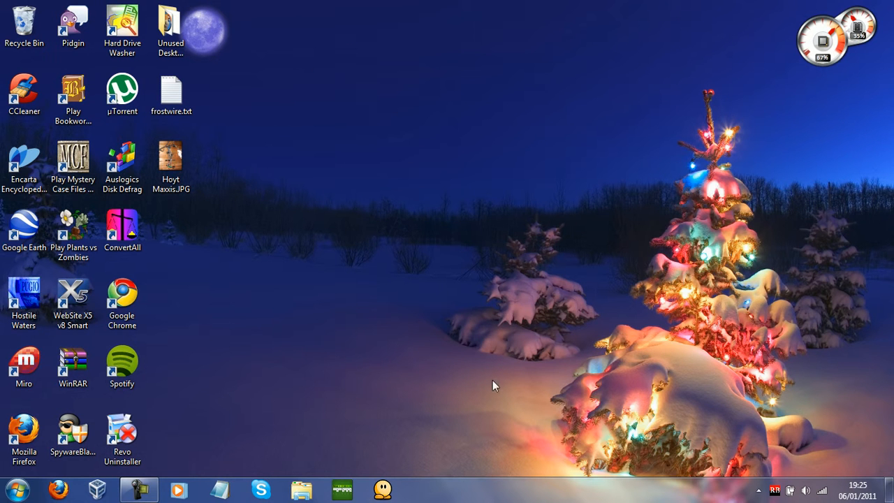
mouse_move(380, 195)
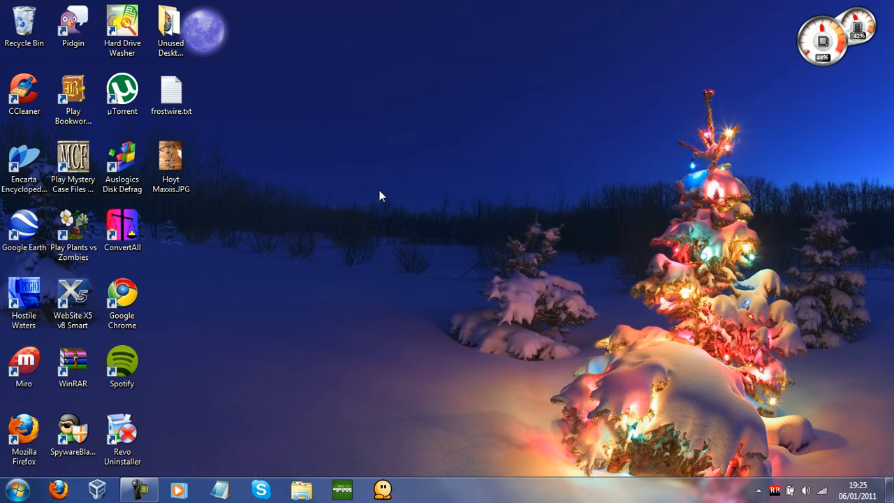
mouse_move(178, 132)
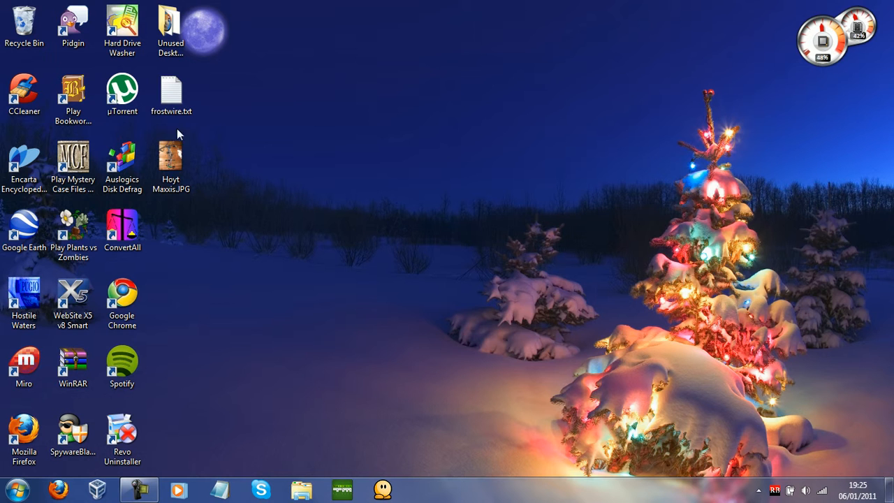
right_click(363, 108)
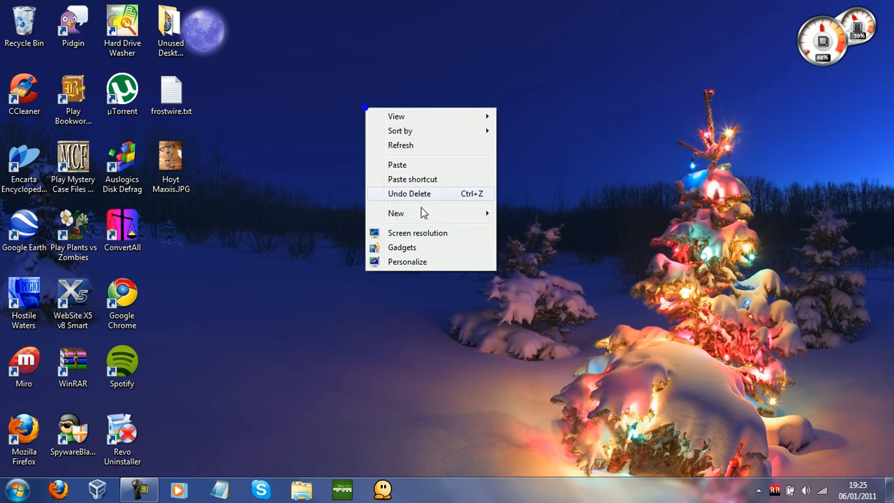
left_click(381, 174)
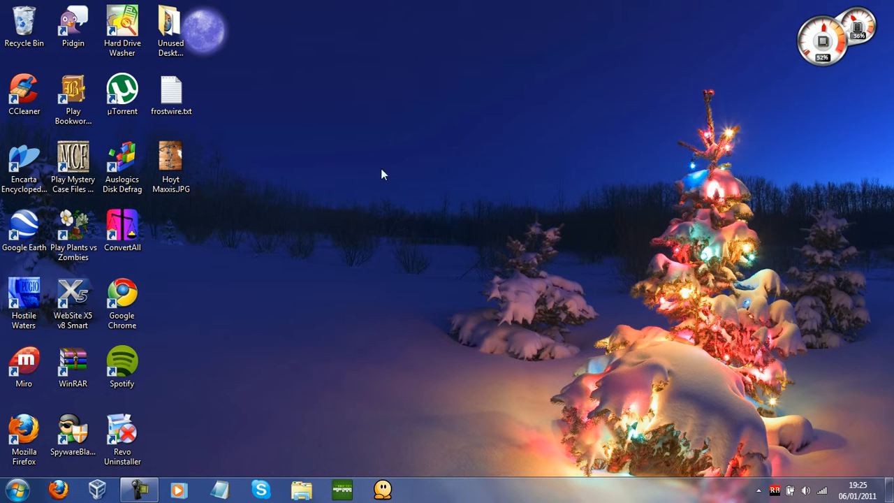
right_click(382, 175)
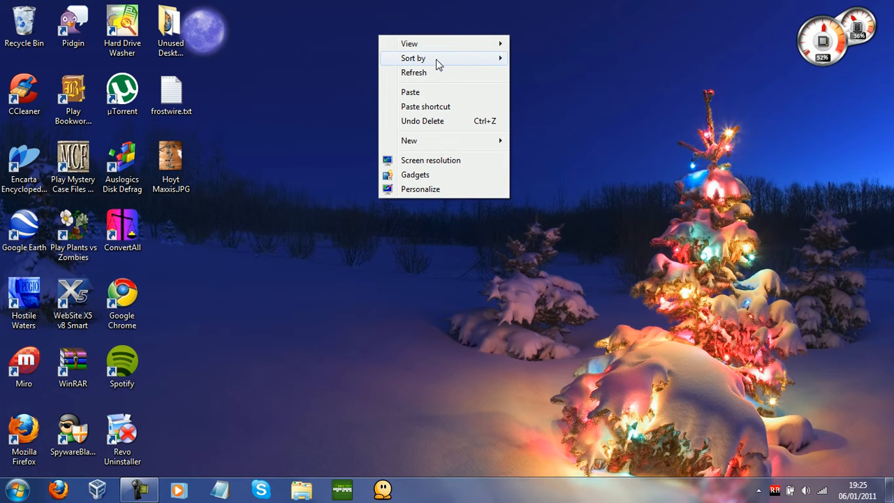
mouse_move(499, 83)
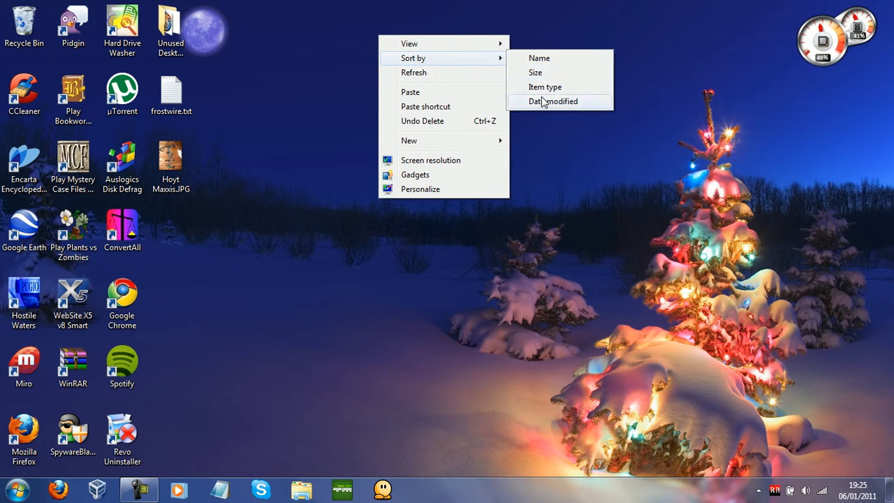
mouse_move(642, 128)
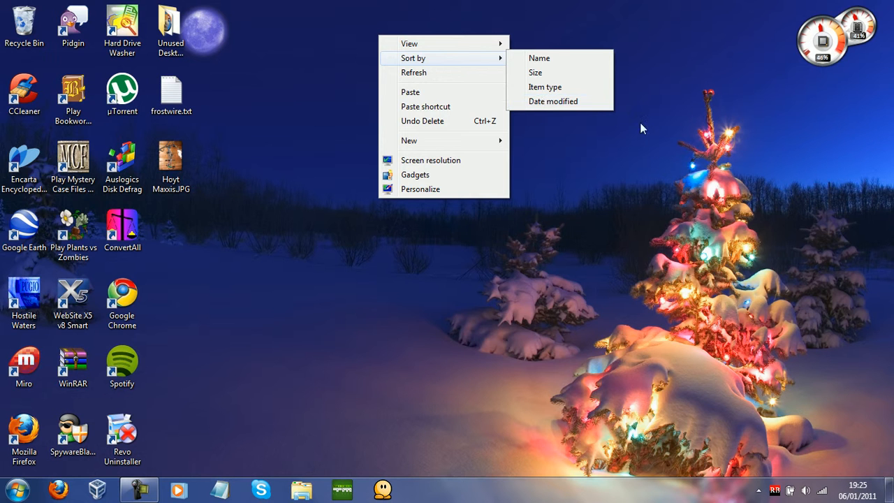
left_click(314, 250)
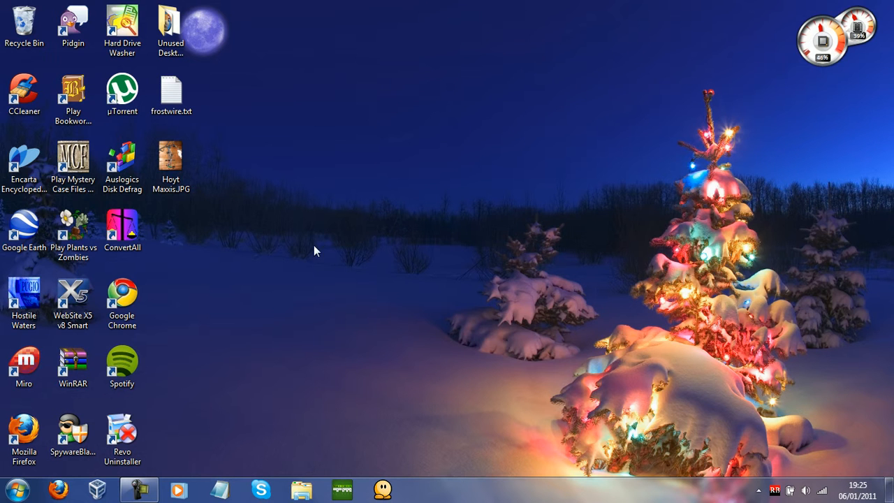
Drag Hoyt Maxxis.JPG near the desktop centre and show its Convert To context menu.
left_click_drag(171, 157, 565, 91)
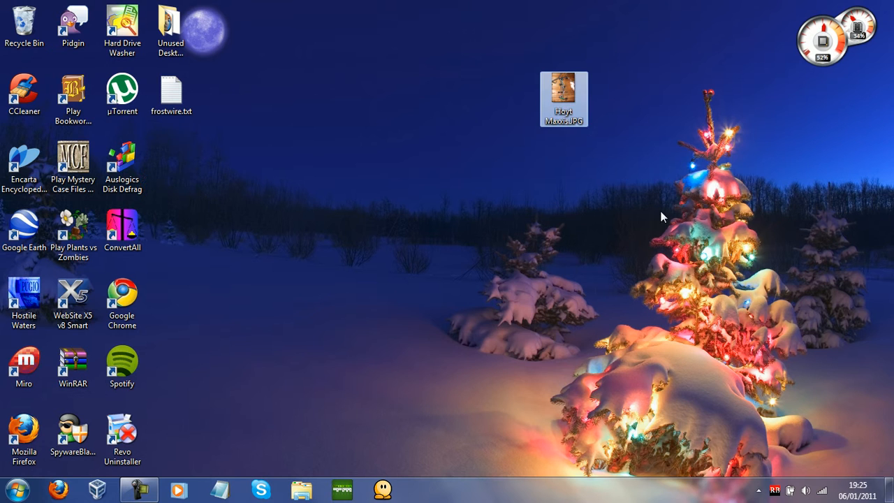
mouse_move(555, 132)
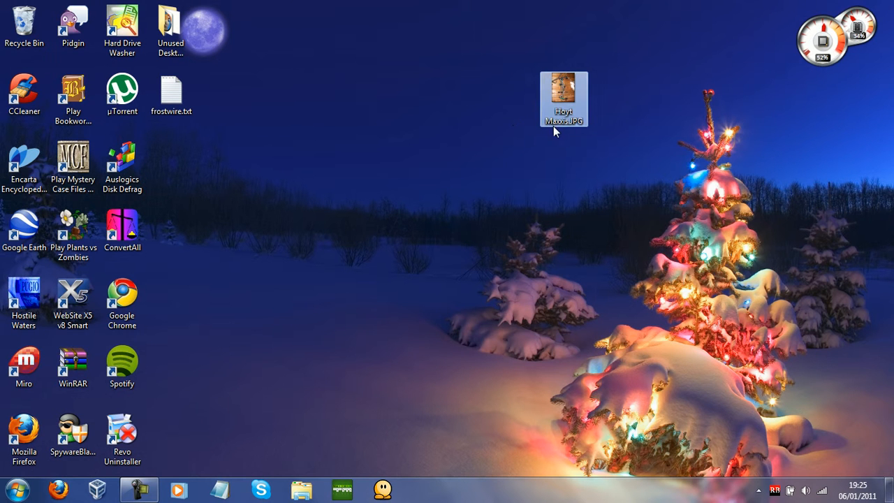
left_click_drag(563, 99, 417, 167)
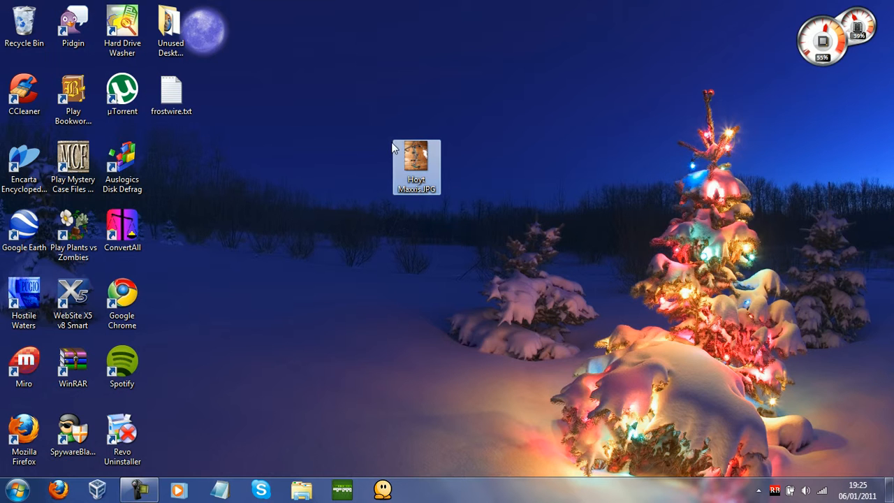
mouse_move(419, 196)
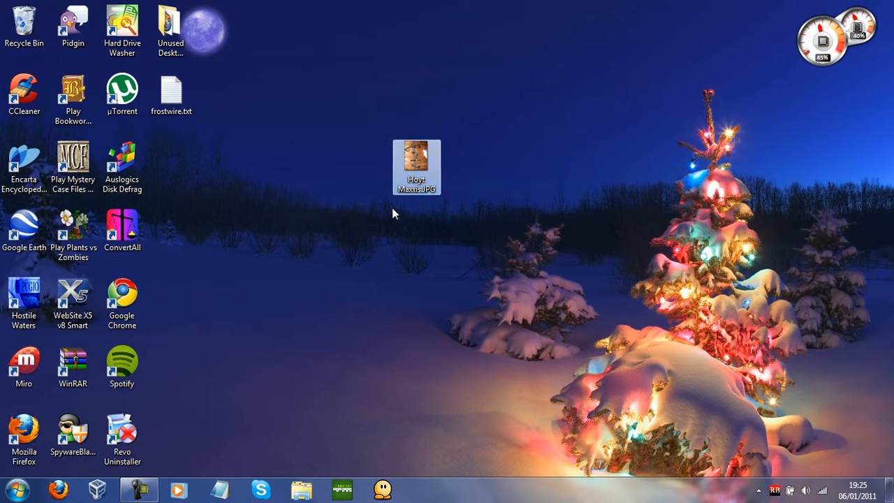
right_click(417, 168)
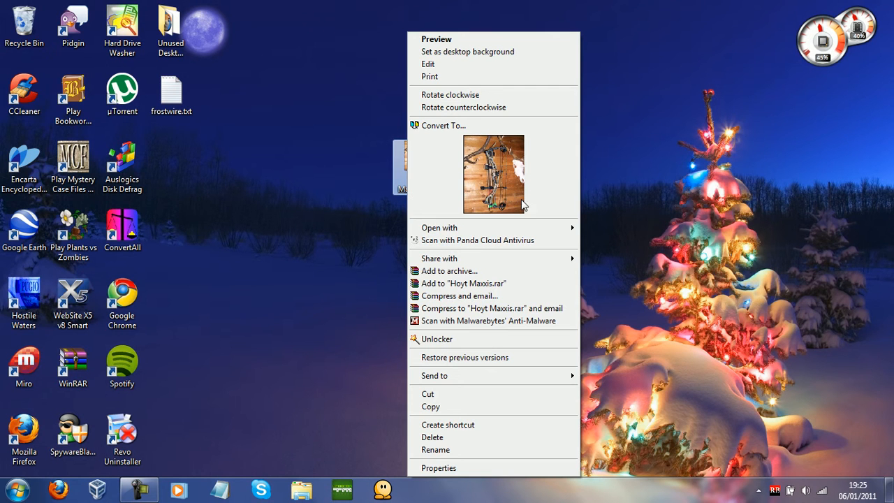
mouse_move(491, 148)
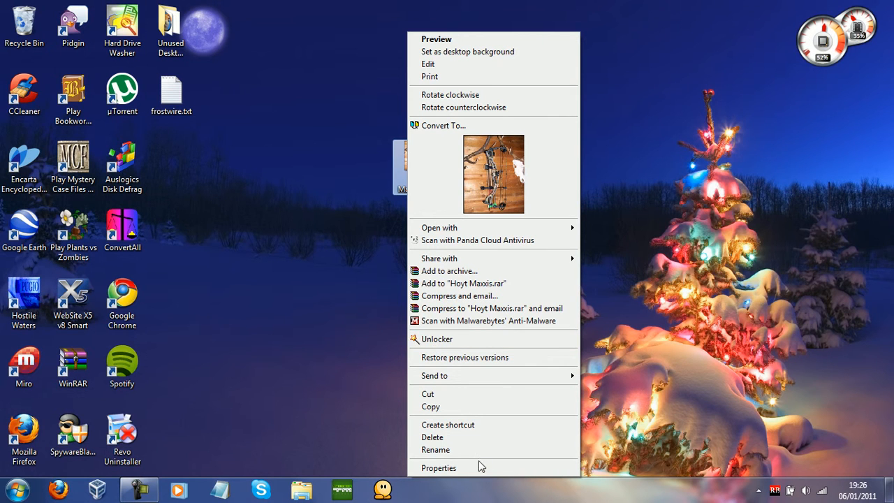
mouse_move(503, 173)
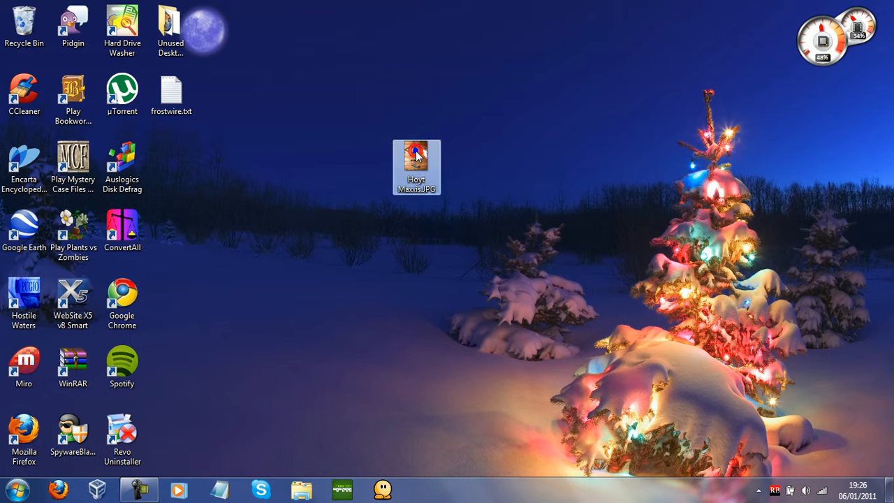
right_click(416, 168)
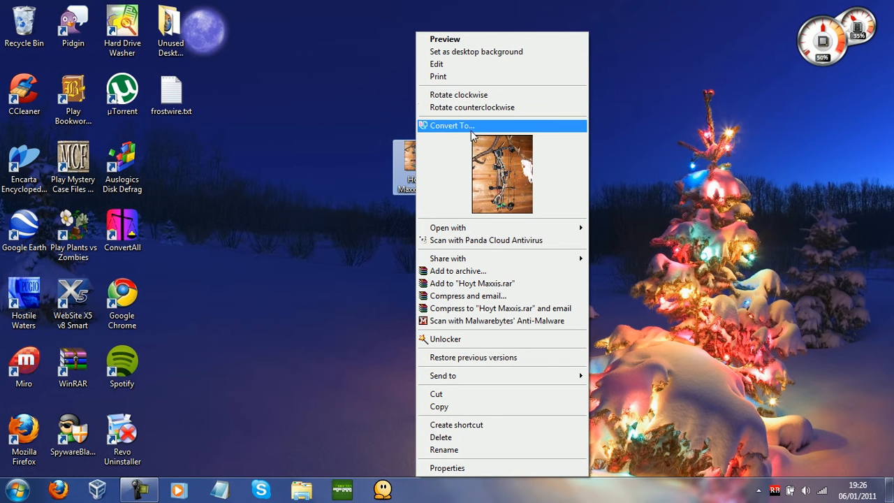
mouse_move(451, 124)
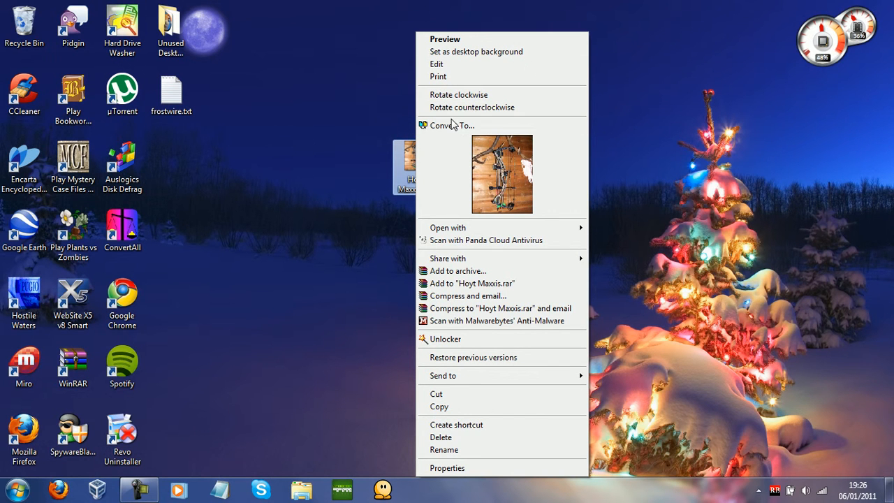
mouse_move(616, 131)
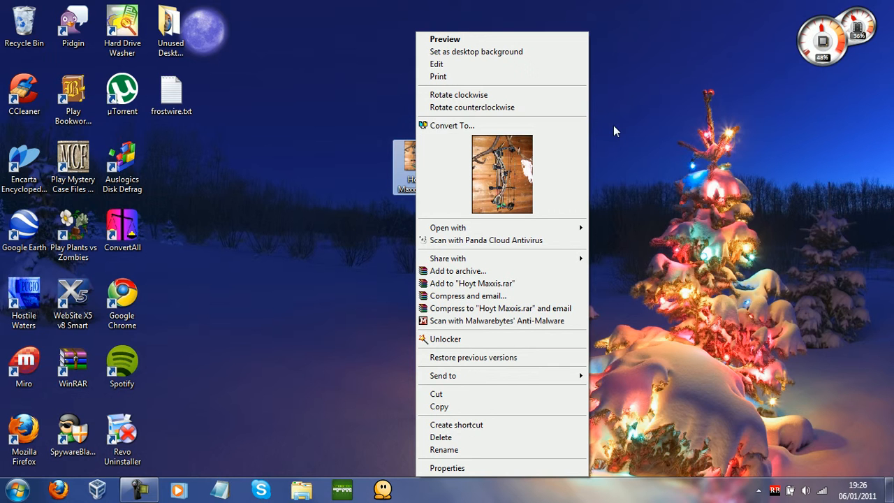
Start converting Hoyt Maxxis via Convert To and list output formats (JPEG, PNG, TIFF).
left_click(452, 125)
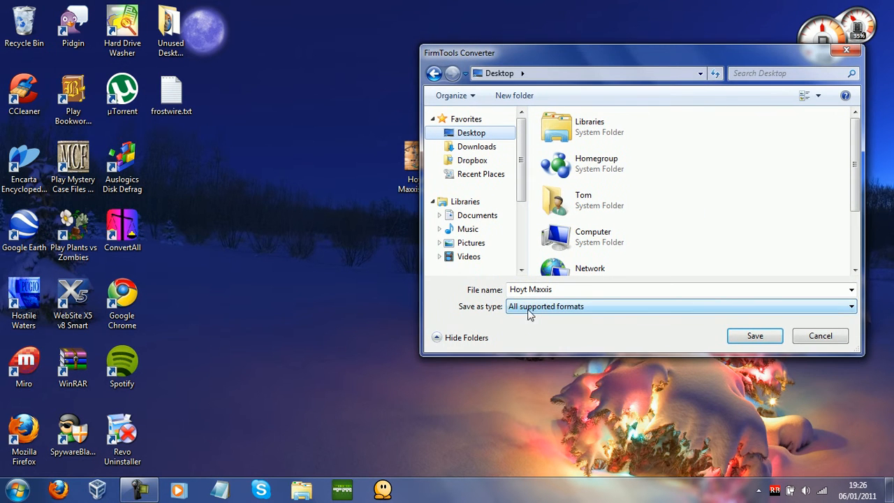
mouse_move(622, 313)
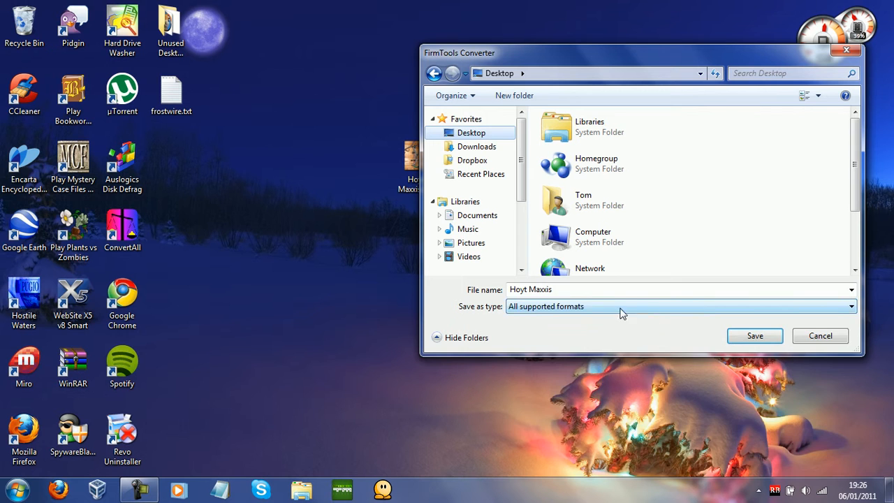
left_click(850, 306)
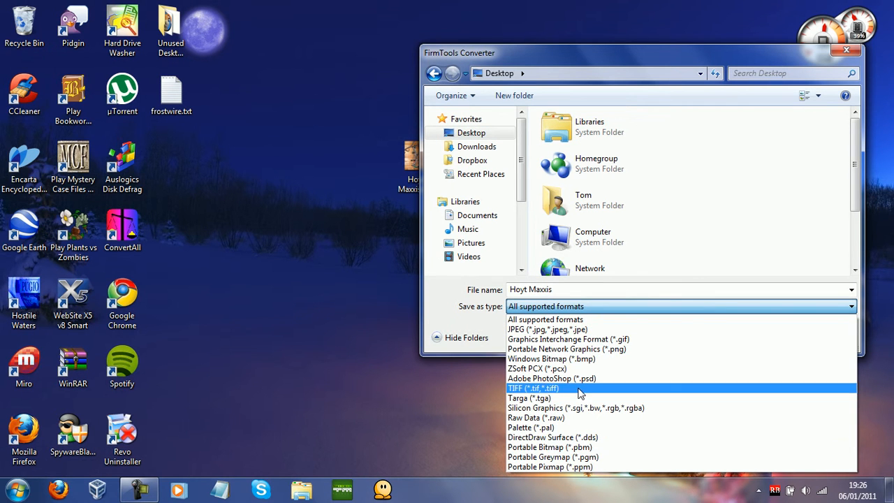
mouse_move(605, 394)
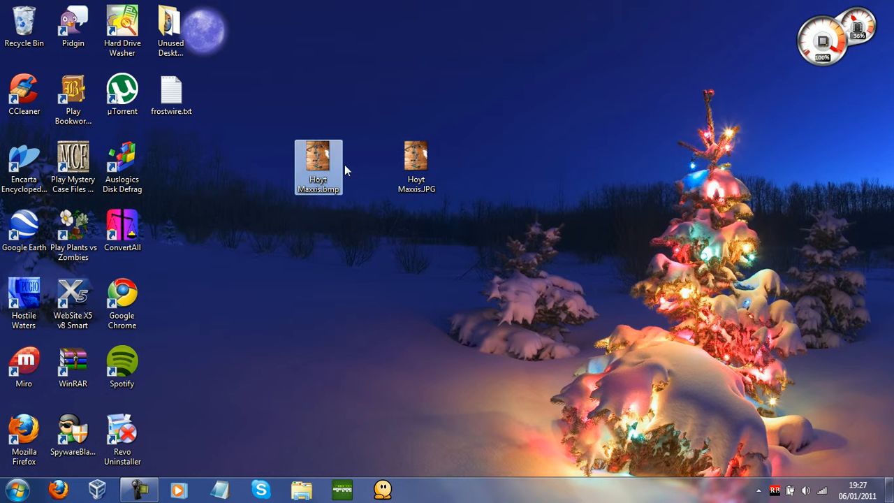
Rename Hoyt Maxxis.JPG to Hoyt Maxxis.png, accept the extension warning, and nudge it right.
left_click(416, 155)
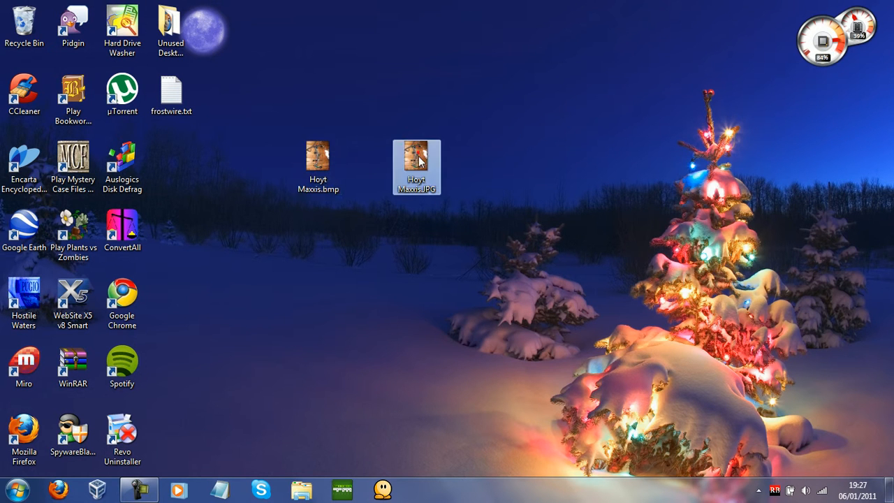
left_click(317, 168)
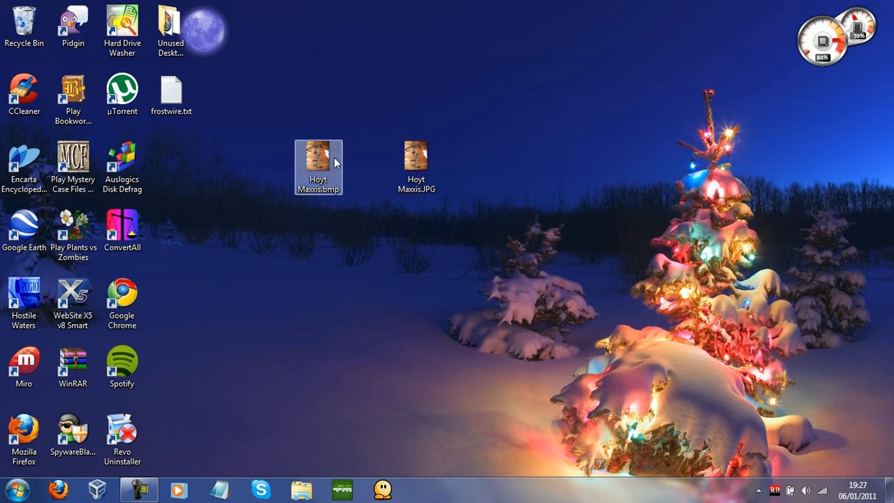
left_click(416, 156)
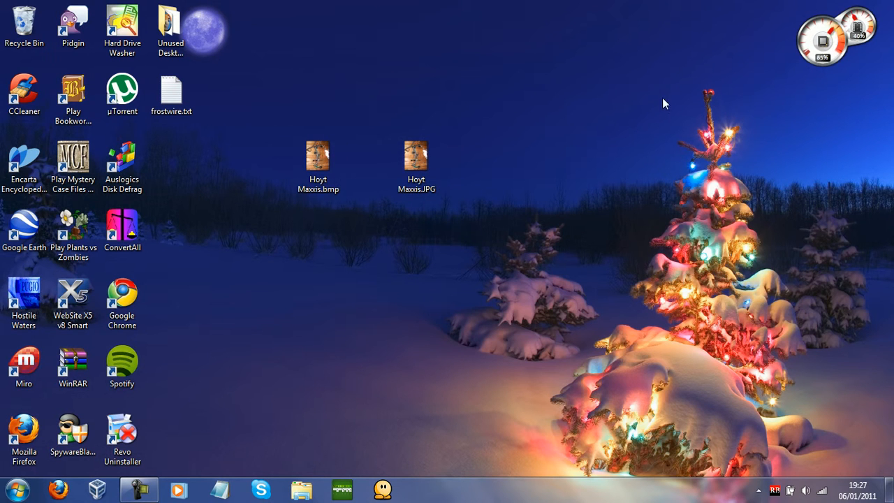
left_click(417, 168)
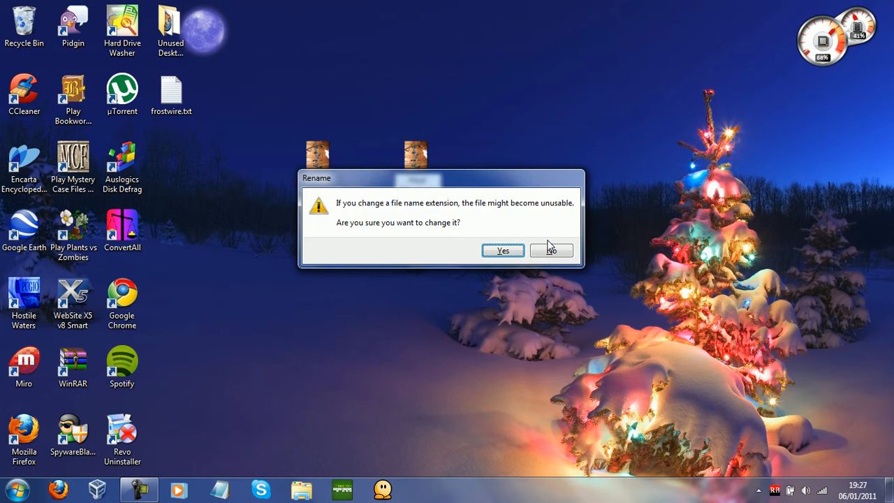
left_click(503, 250)
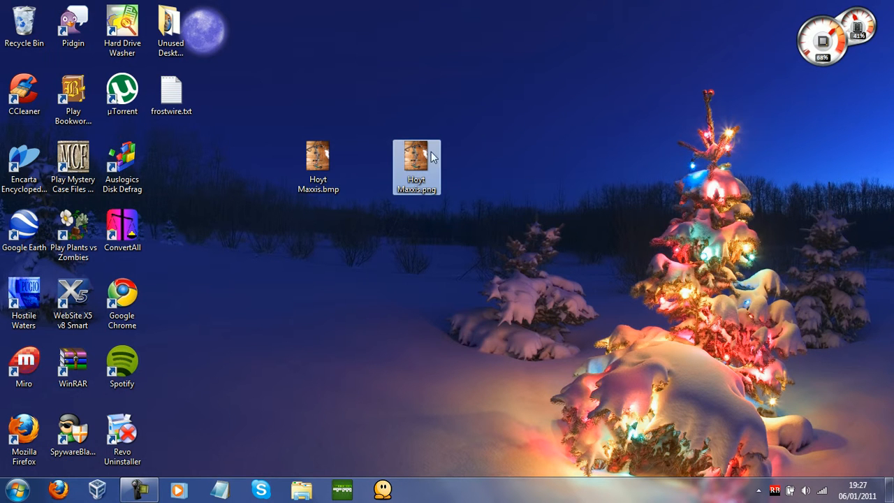
mouse_move(450, 163)
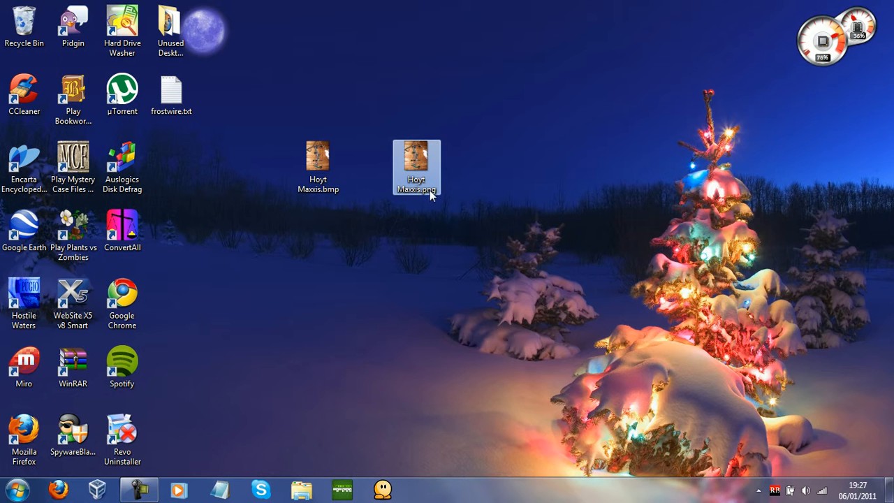
mouse_move(440, 191)
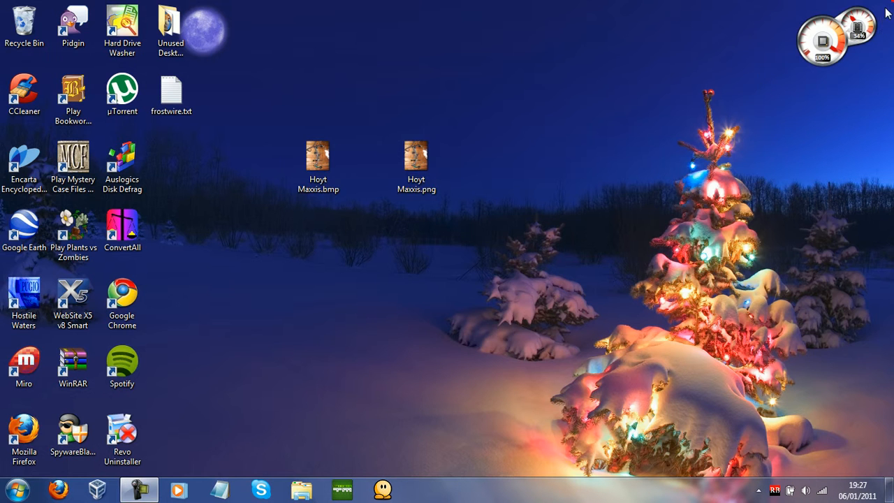
left_click(416, 157)
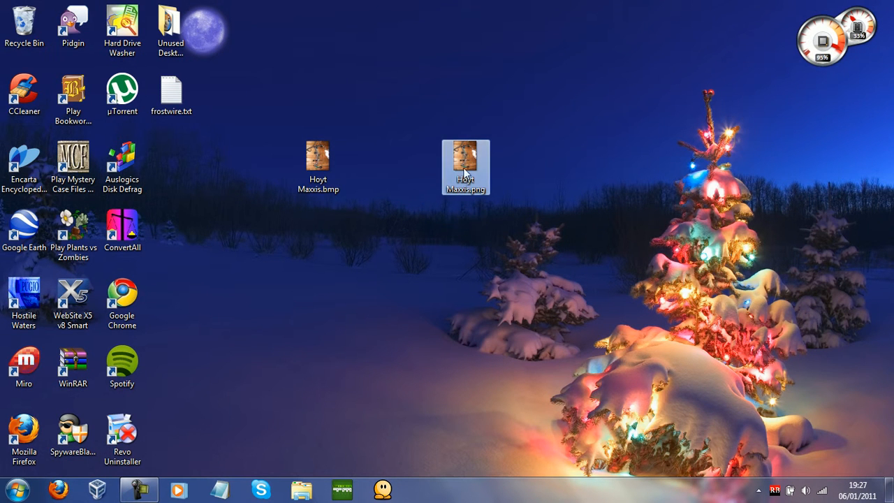
left_click(349, 181)
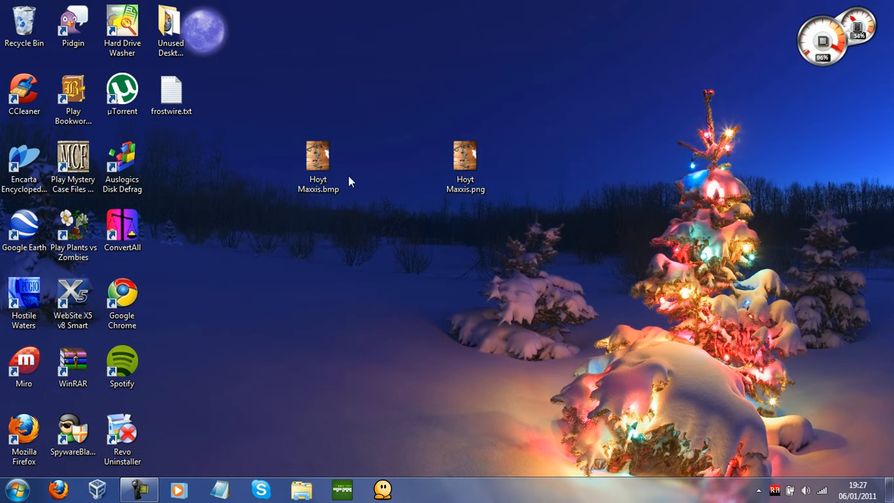
mouse_move(444, 185)
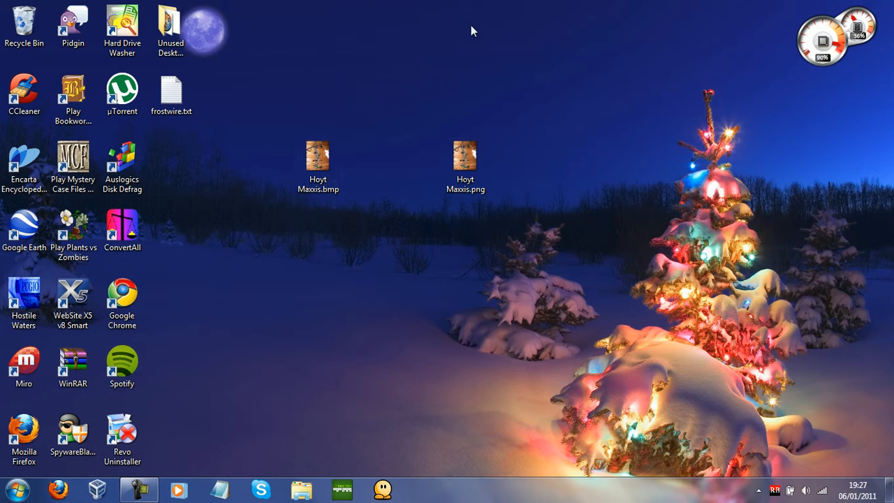
Move Hoyt Maxxis.png back to its original spot and rename it Hoyt Maxxis.JPG.
right_click(24, 25)
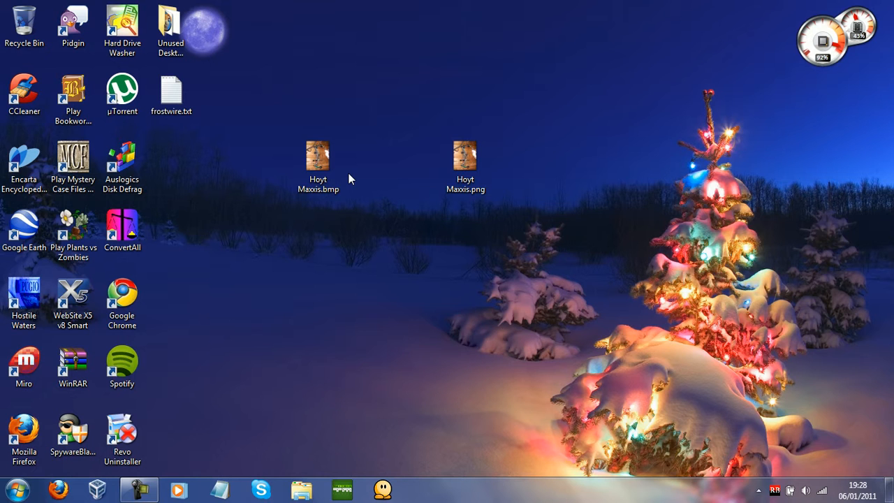
left_click(318, 155)
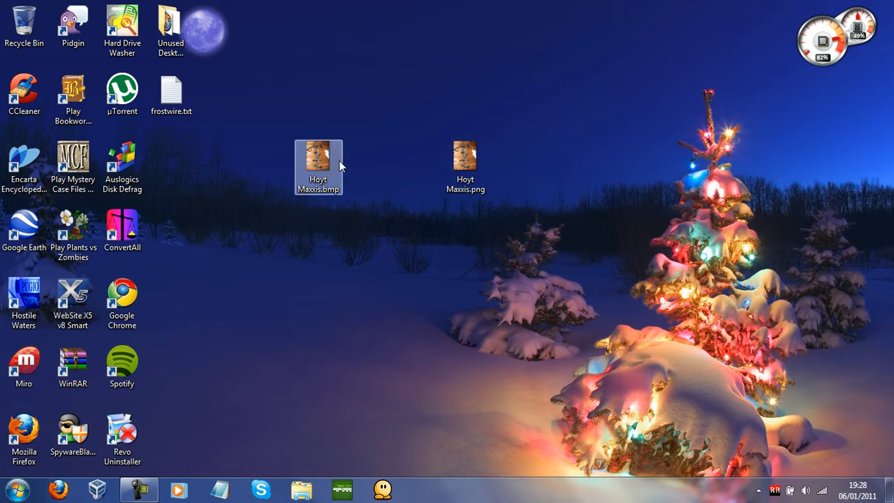
left_click(402, 171)
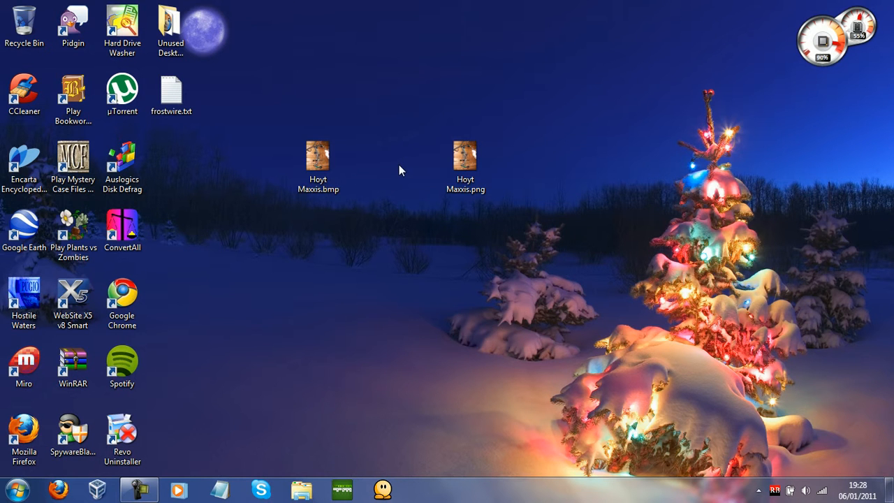
left_click(465, 155)
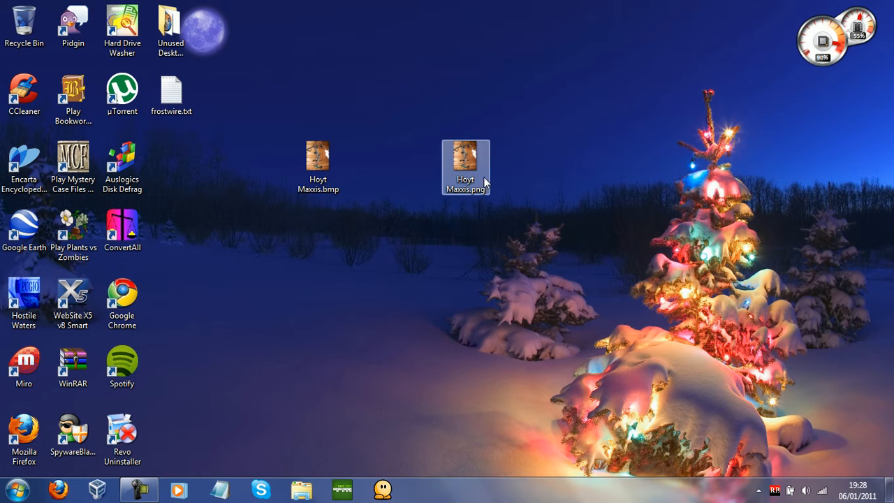
left_click_drag(465, 167, 417, 166)
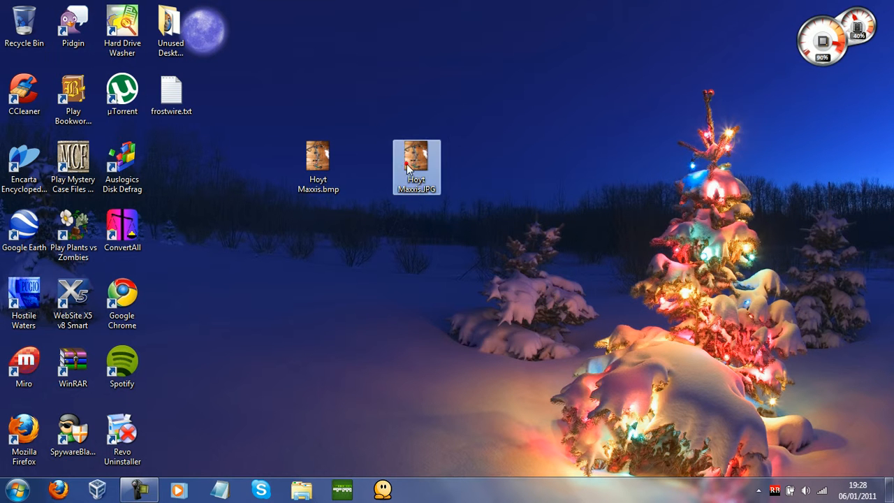
mouse_move(455, 475)
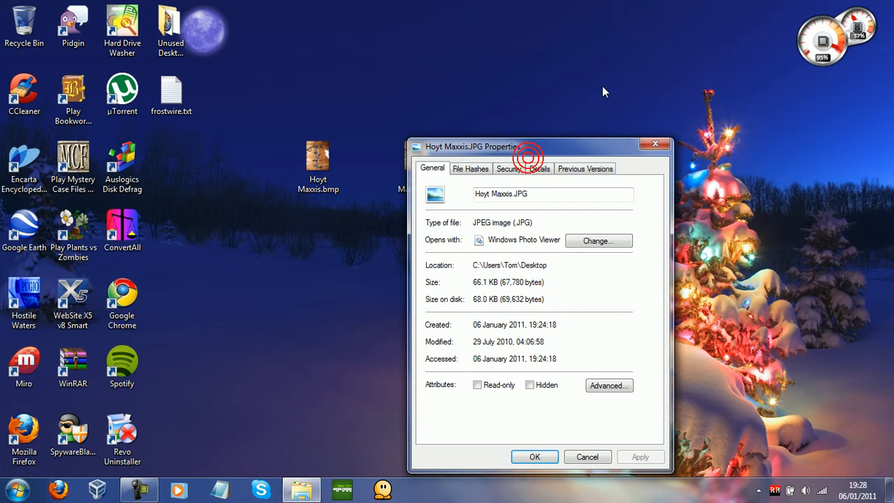
mouse_move(624, 149)
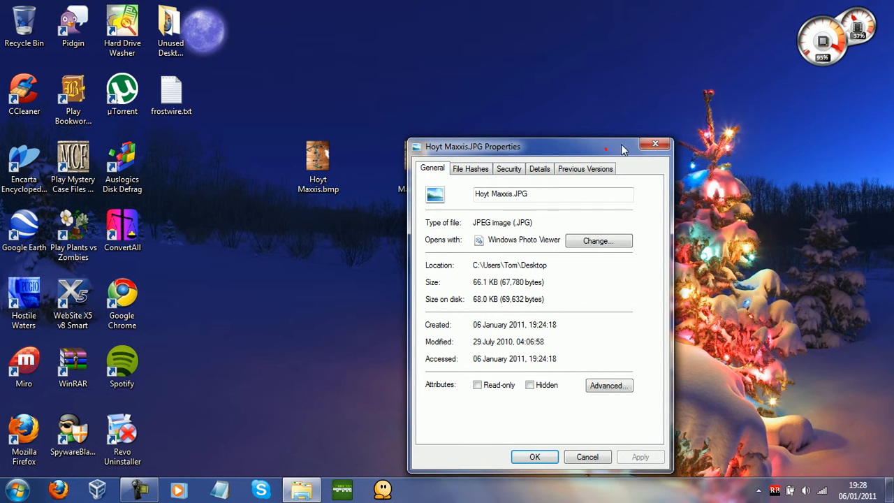
Place Hoyt Maxxis.bmp Properties beside the JPG's to compare 1.36 MB against 66.1 KB.
right_click(321, 181)
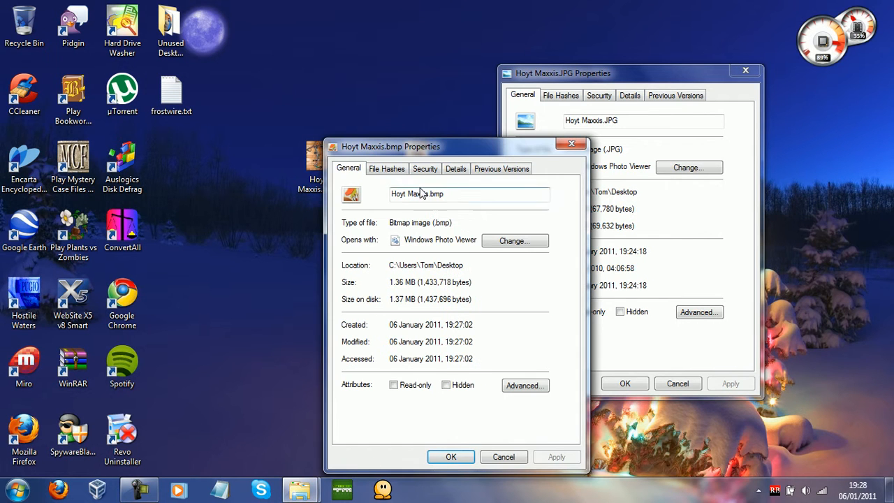
left_click_drag(387, 146, 315, 66)
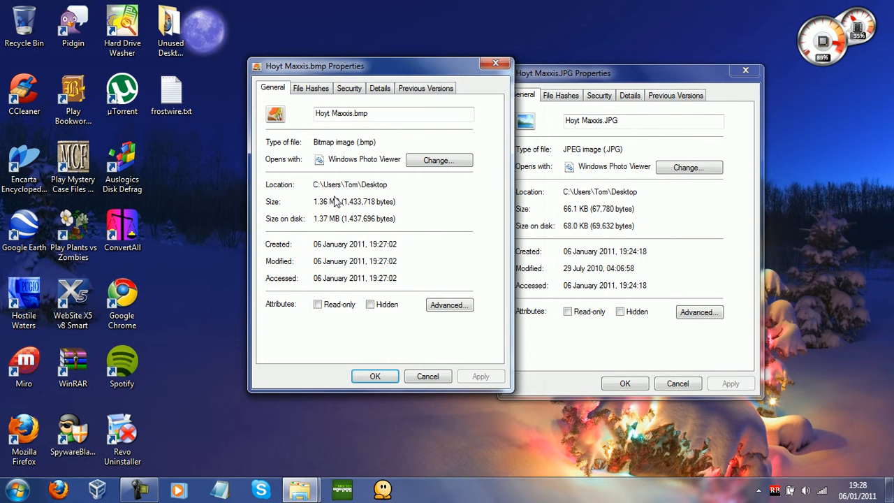
mouse_move(409, 191)
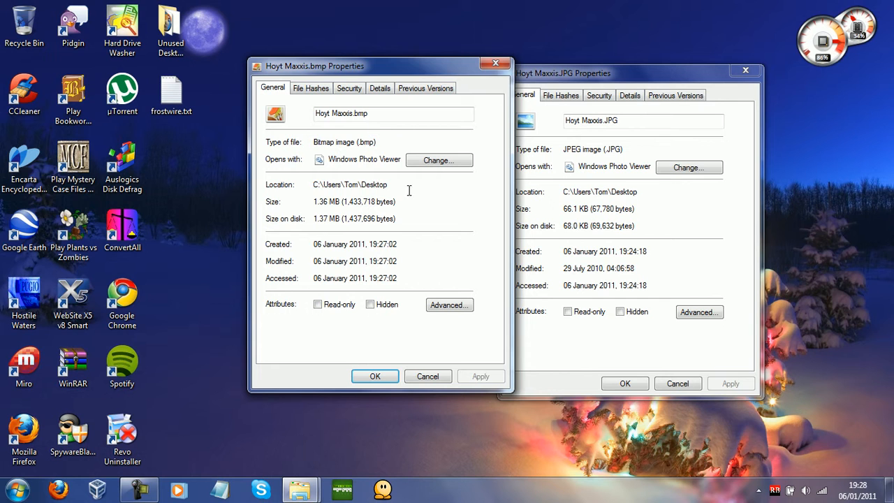
mouse_move(334, 323)
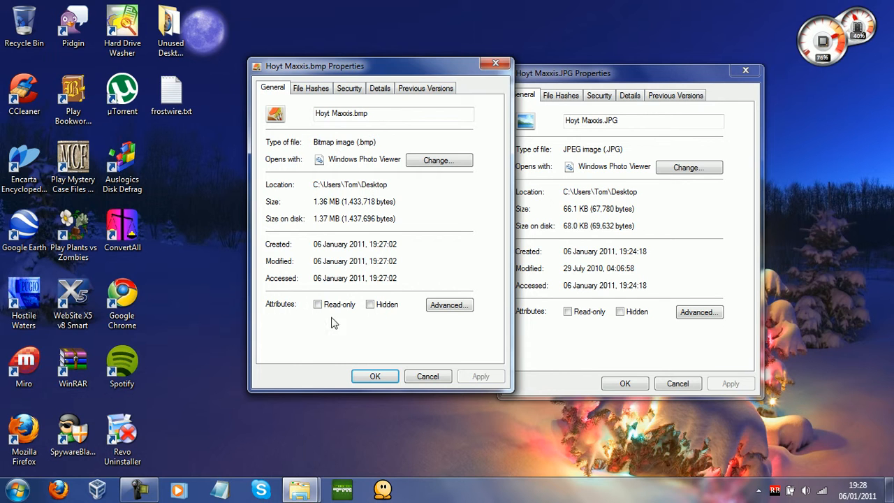
mouse_move(606, 202)
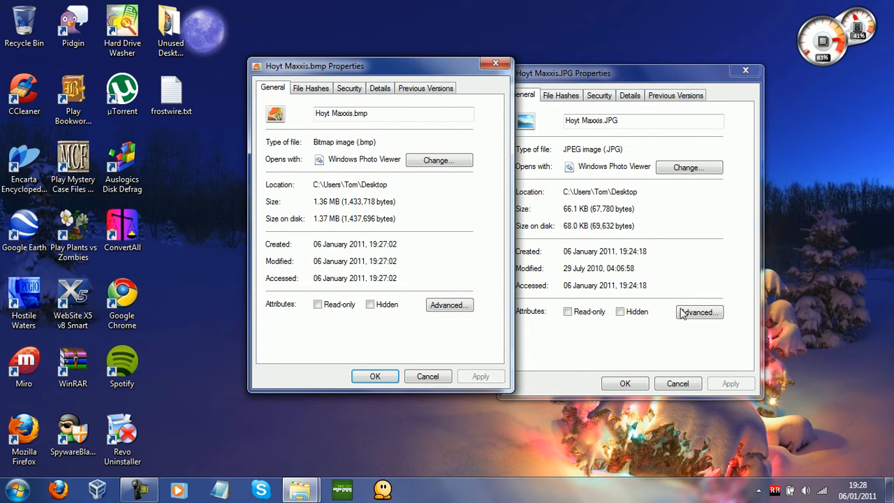
left_click(496, 63)
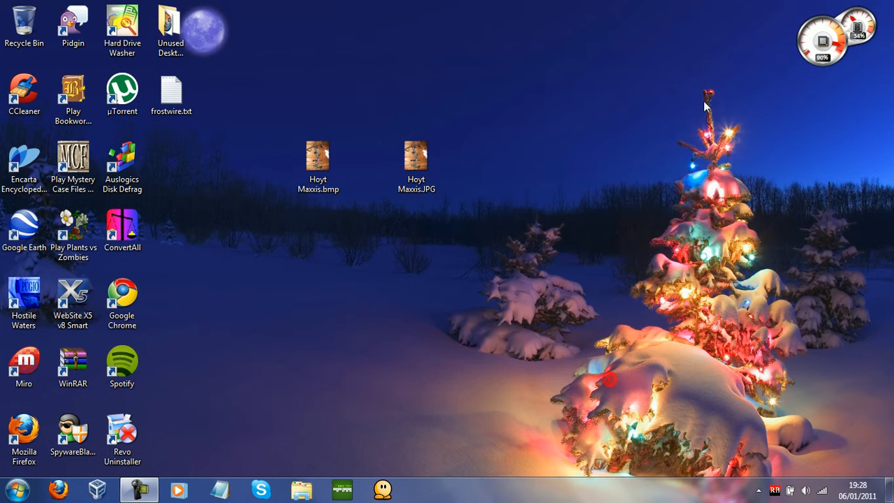
mouse_move(271, 130)
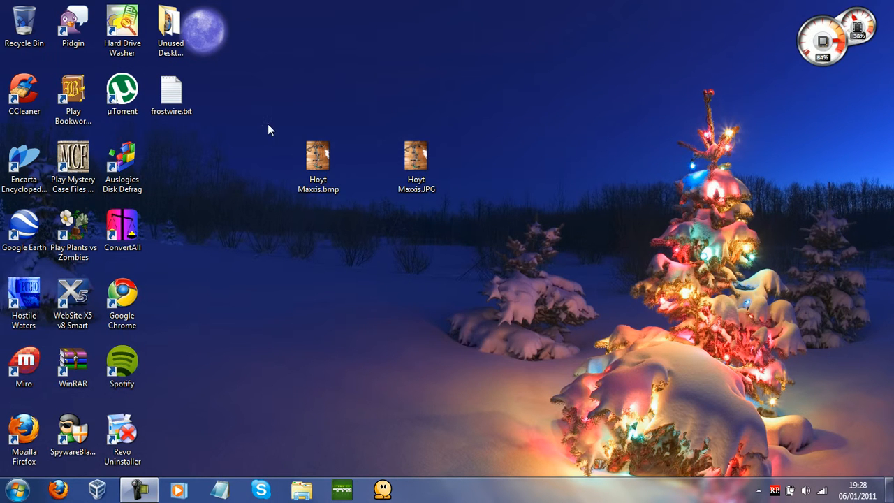
mouse_move(422, 116)
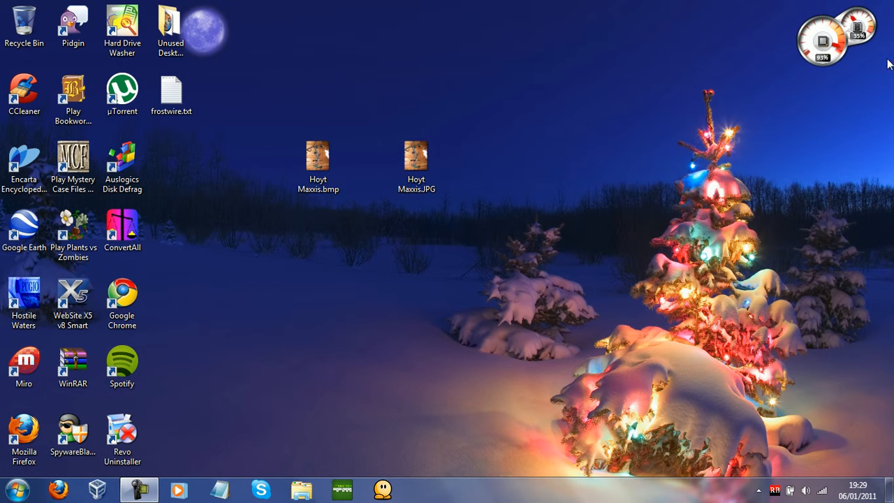
mouse_move(279, 309)
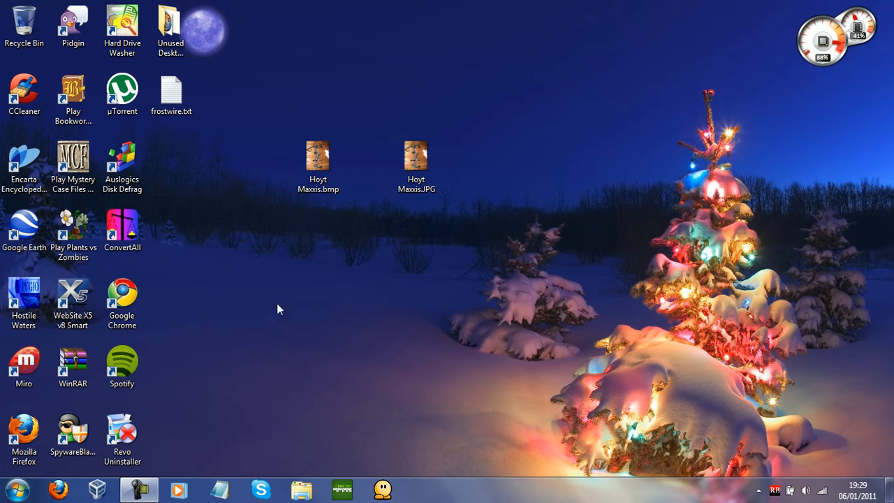
mouse_move(276, 202)
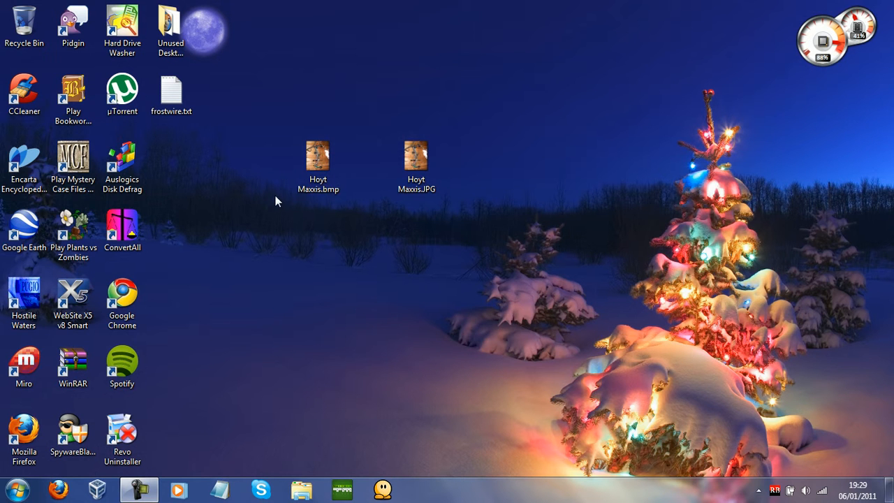
mouse_move(776, 373)
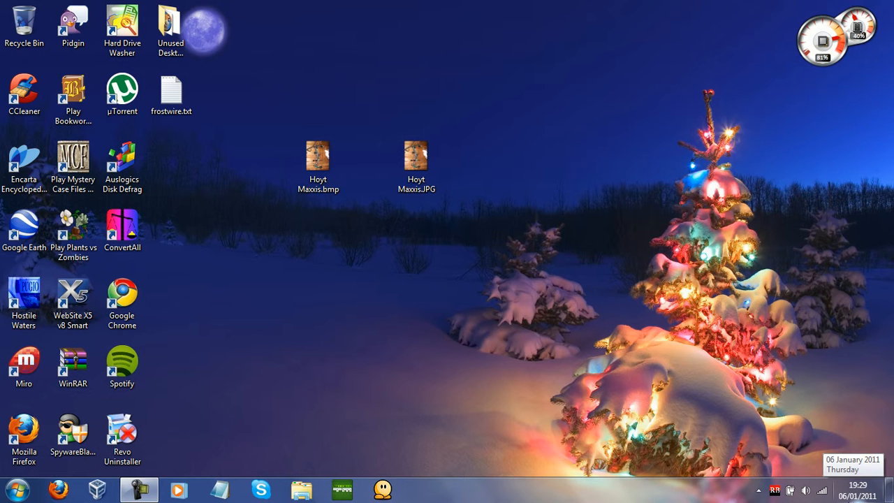
left_click(416, 157)
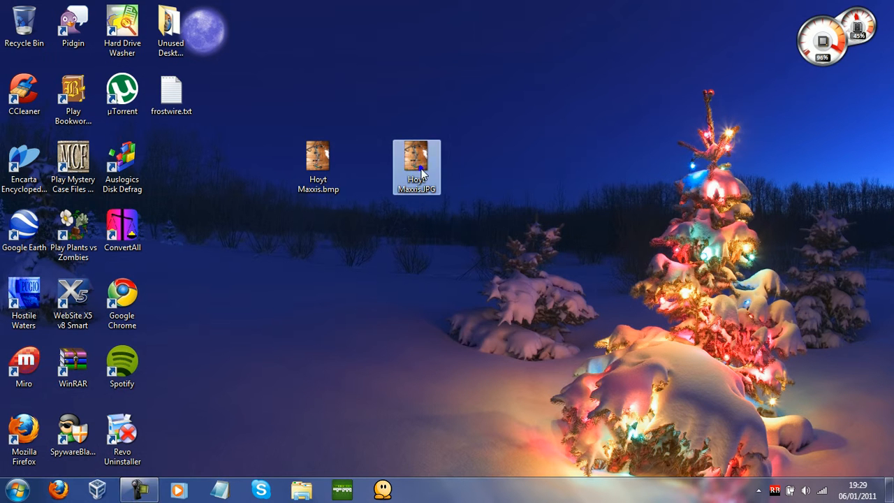
right_click(417, 168)
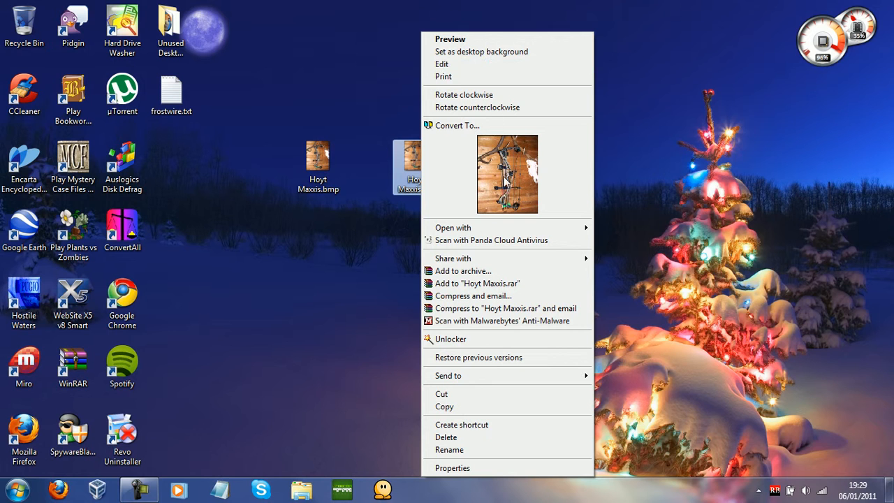
mouse_move(500, 52)
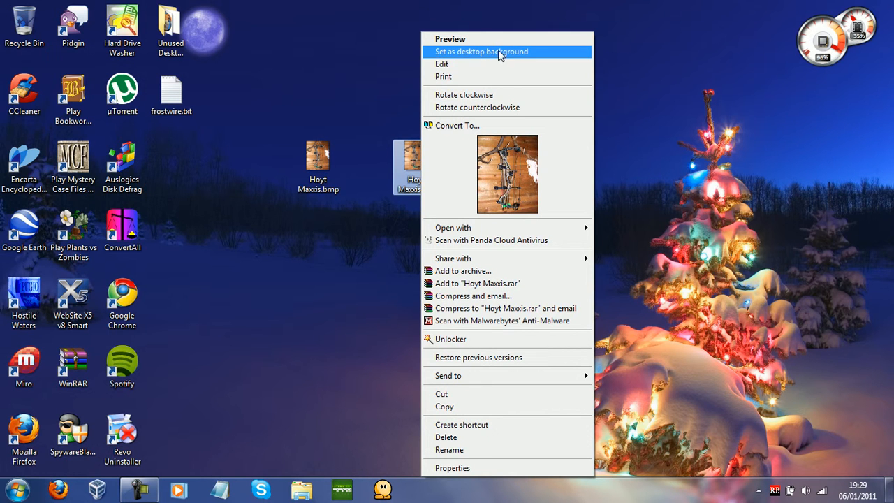
mouse_move(498, 441)
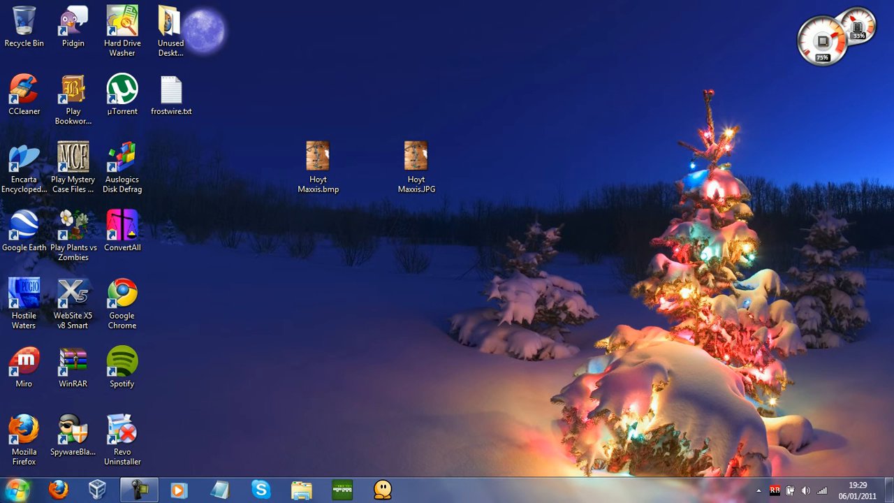
Expand the FirmTools ShellExtension folder under All Programs in the Start Menu.
left_click(13, 489)
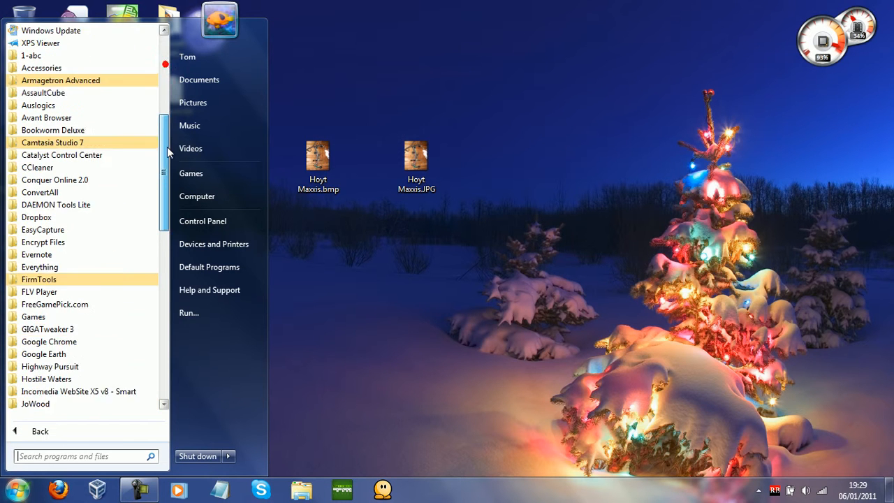
scroll("down", 3)
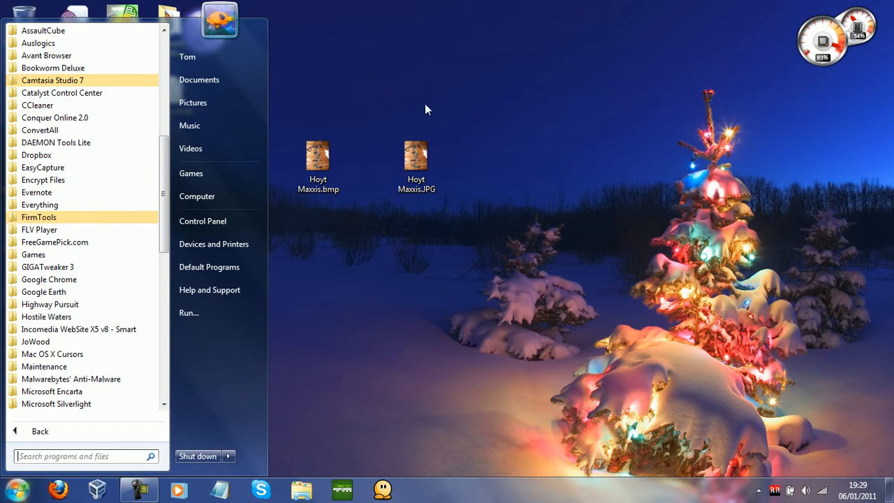
left_click(39, 216)
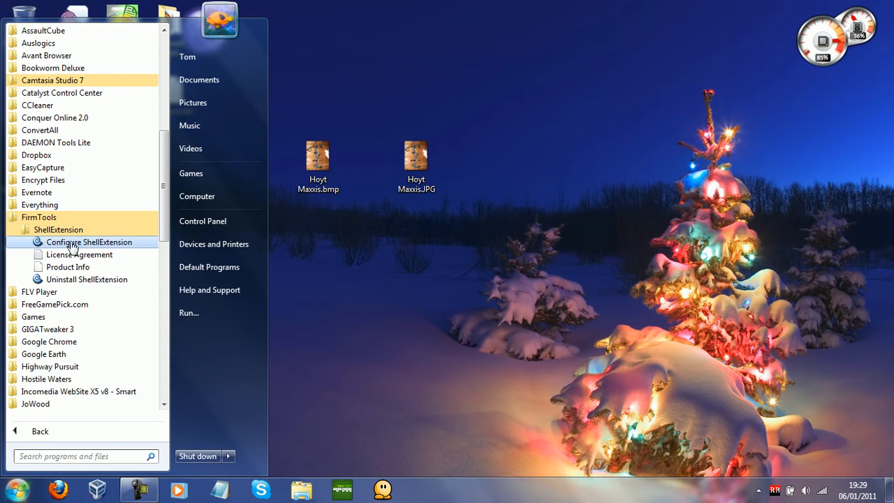
mouse_move(110, 243)
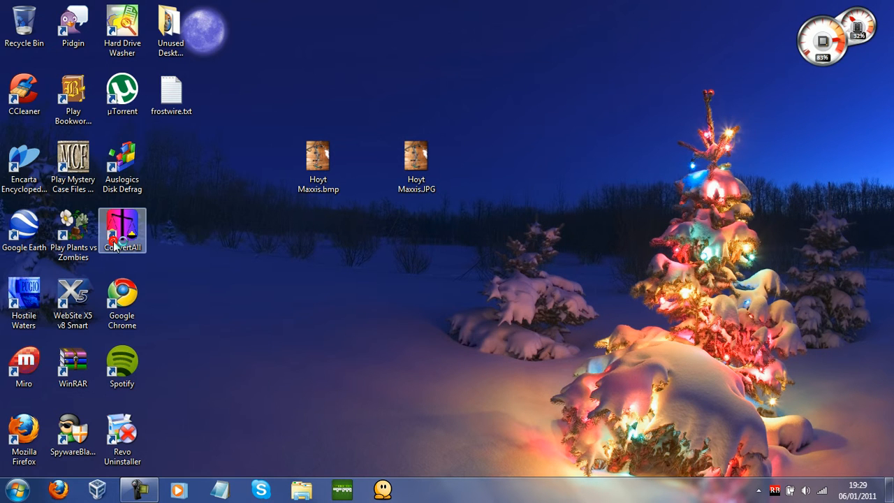
Launch Configure ShellExtension and uncheck Show Thumbnail.
double_click(122, 229)
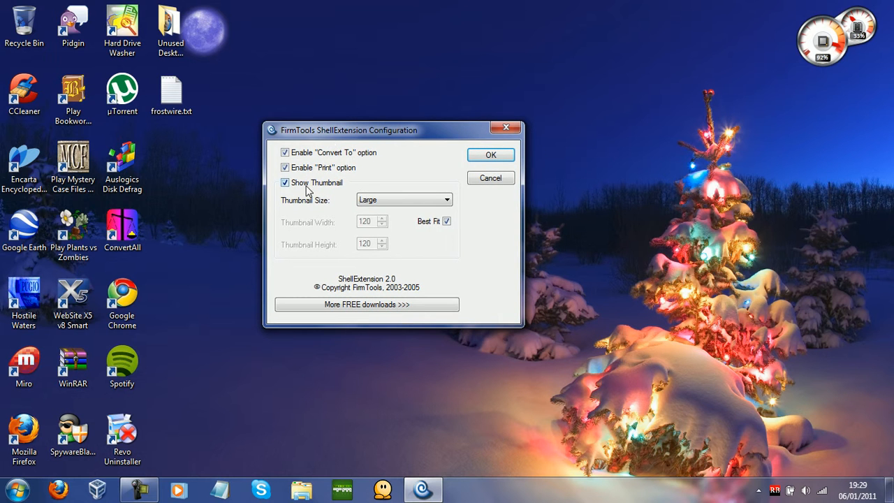
mouse_move(271, 191)
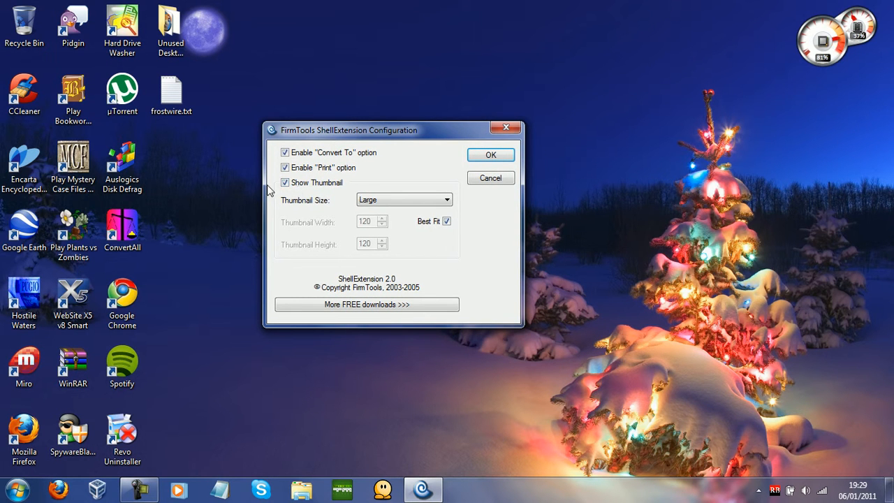
left_click(285, 183)
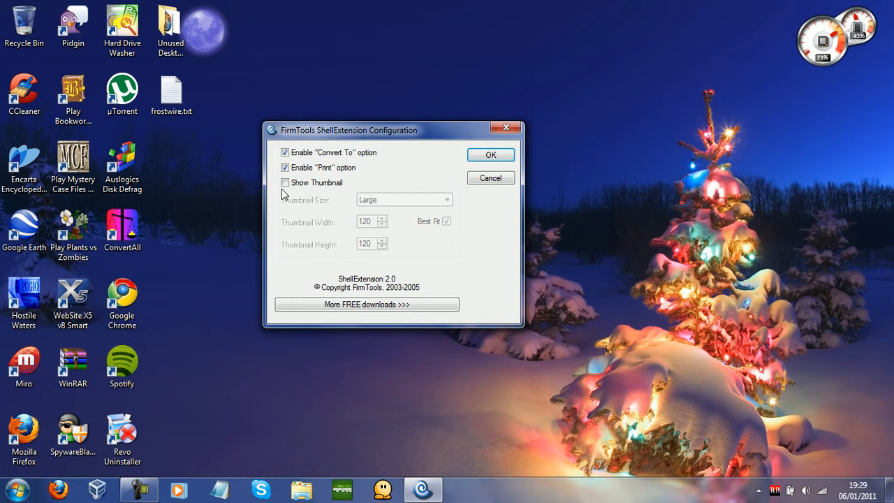
mouse_move(296, 181)
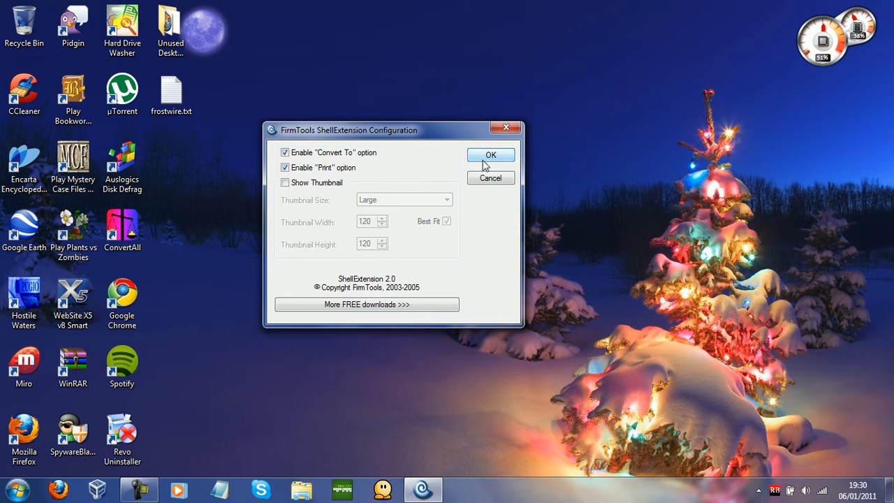
Check Hoyt Maxxis.JPG's context menu, browse the FirmTools Start folder, then reopen the menu.
right_click(412, 167)
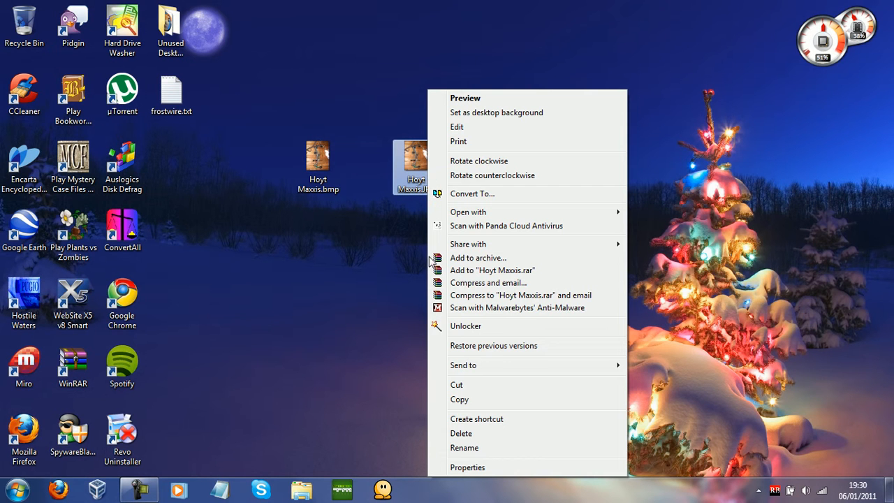
mouse_move(478, 210)
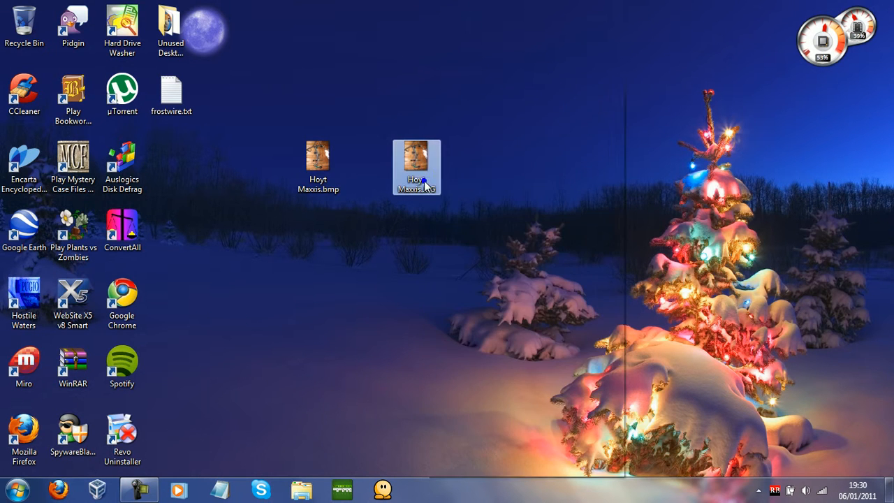
left_click(13, 488)
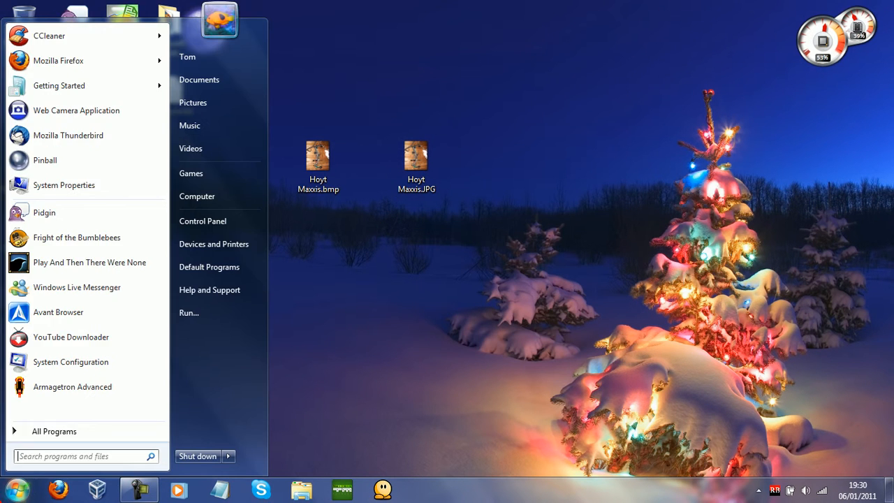
left_click(54, 431)
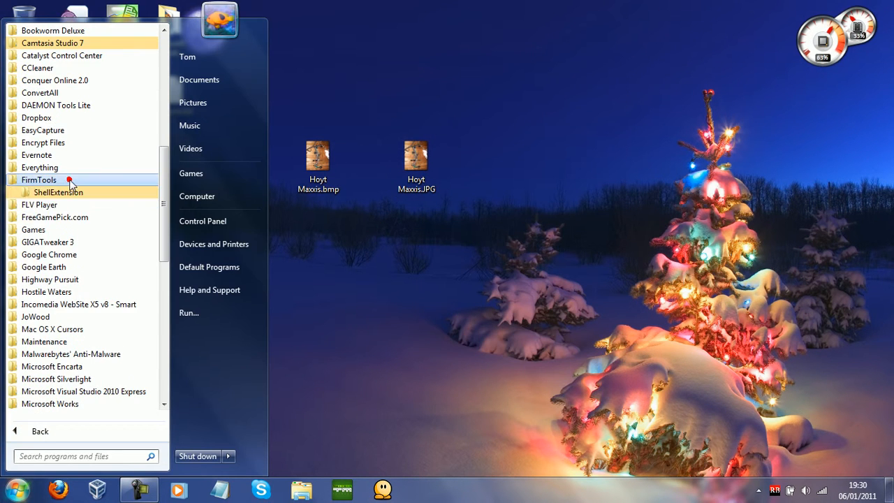
left_click(58, 192)
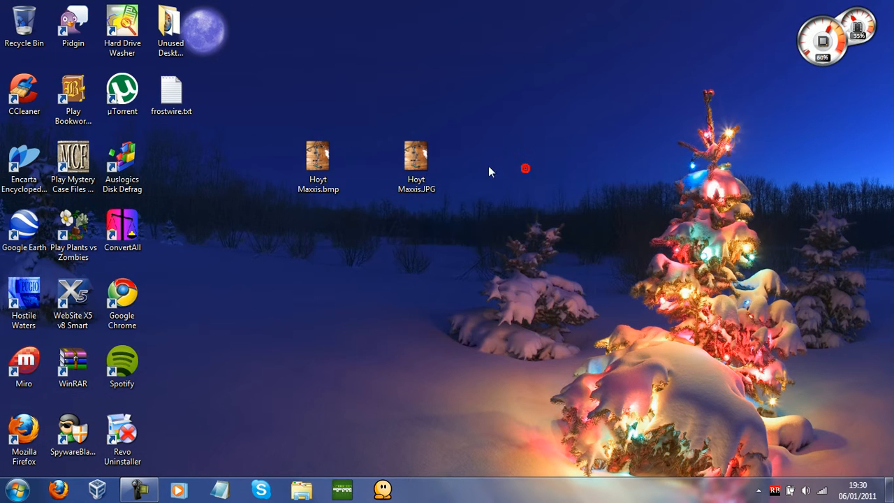
right_click(417, 161)
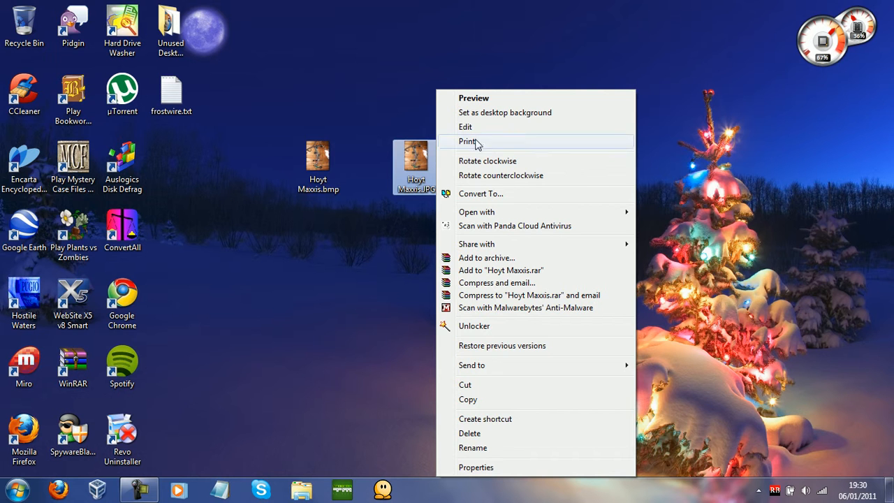
mouse_move(499, 71)
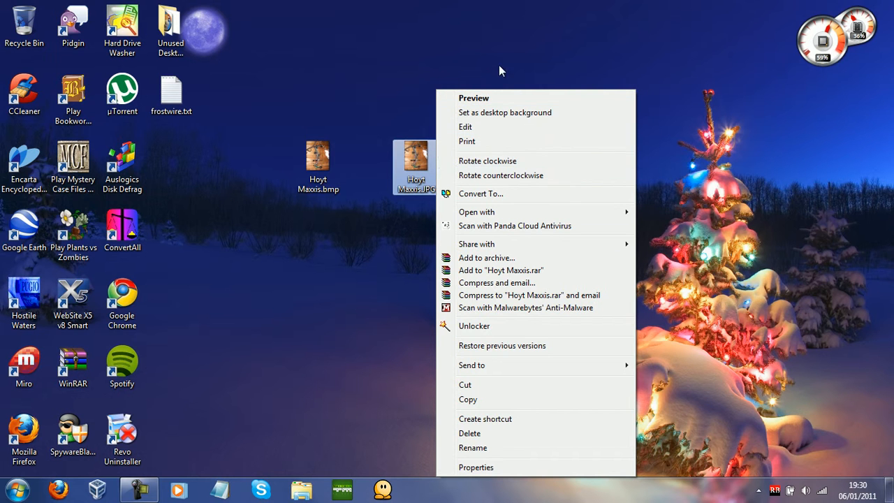
In Configure ShellExtension, turn off Enable Print, keep Convert To checked, and confirm with OK.
left_click(12, 489)
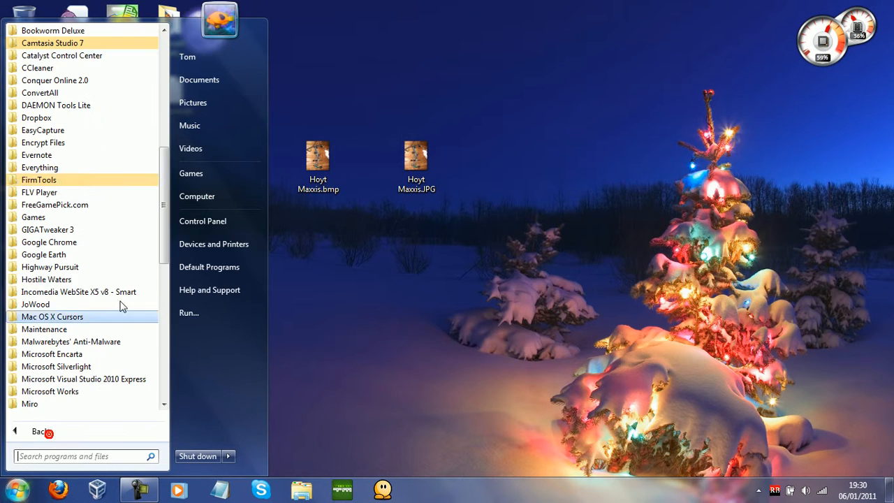
left_click(39, 180)
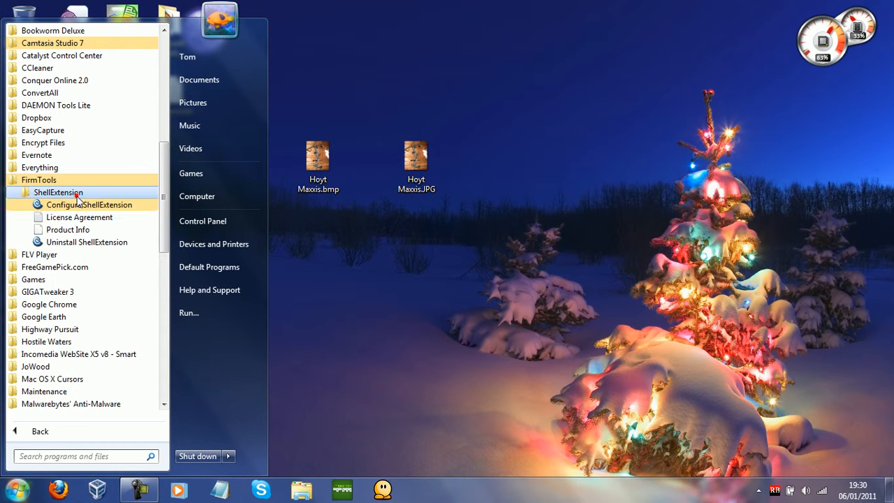
left_click(89, 204)
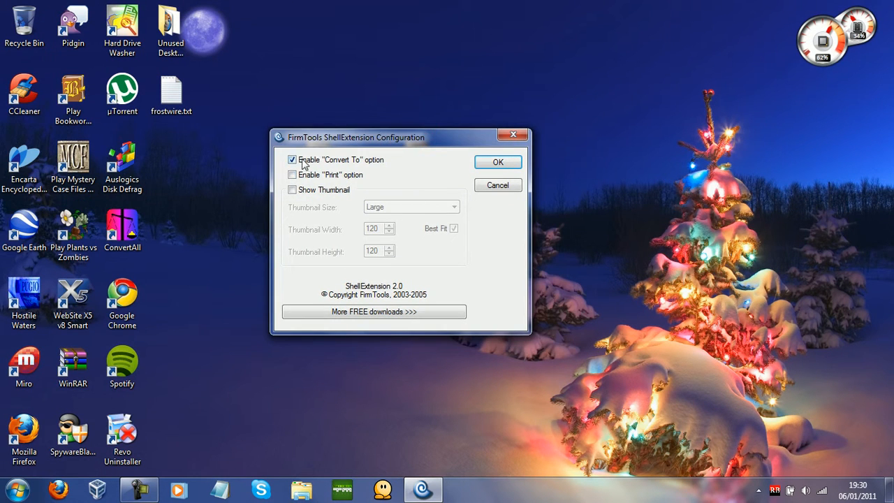
mouse_move(370, 163)
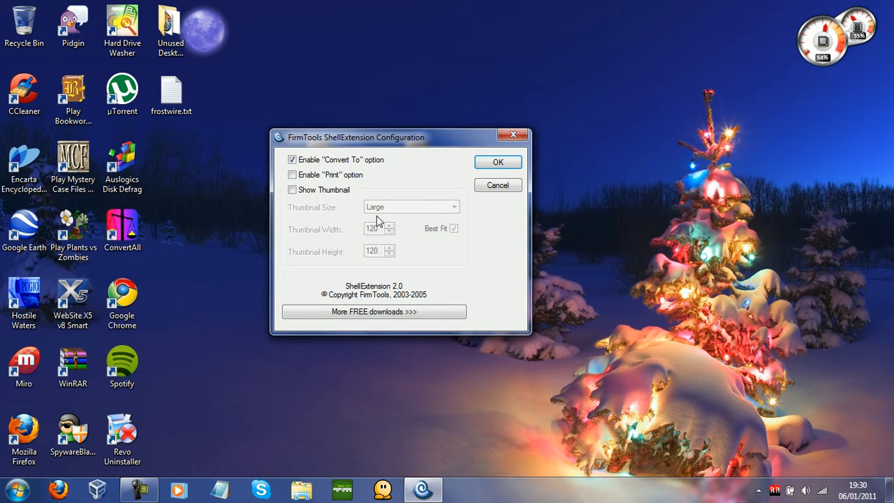
left_click(497, 161)
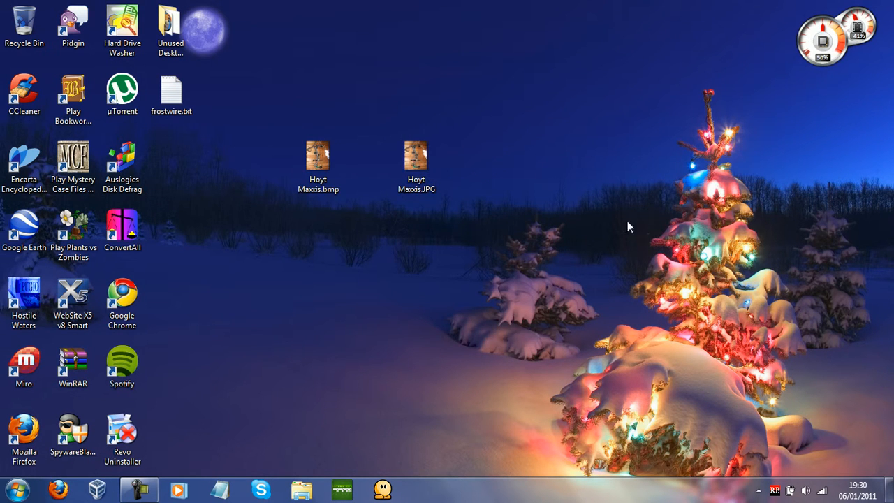
Delete Hoyt Maxxis.JPG and Hoyt Maxxis.bmp, then empty the Recycle Bin.
left_click(139, 489)
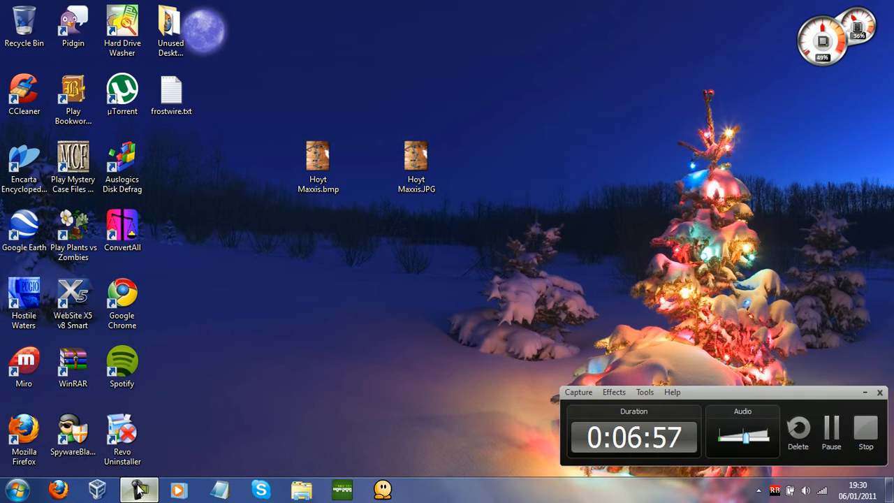
left_click(416, 157)
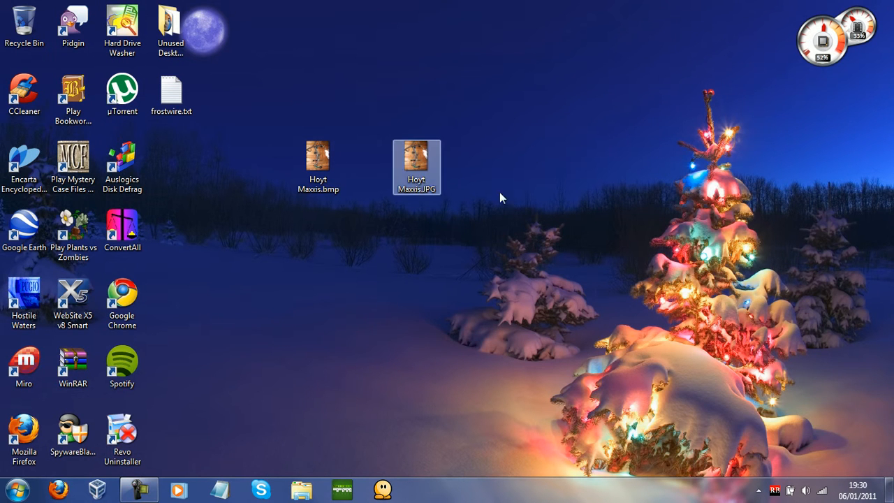
left_click(565, 326)
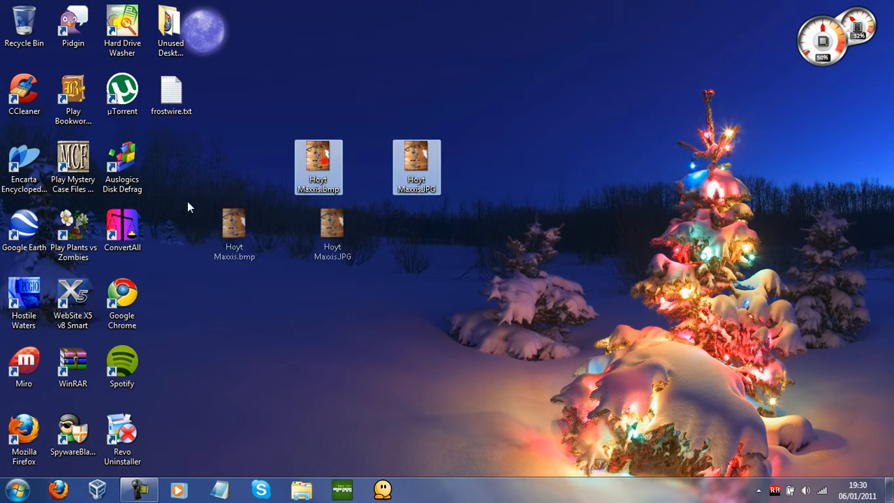
right_click(23, 23)
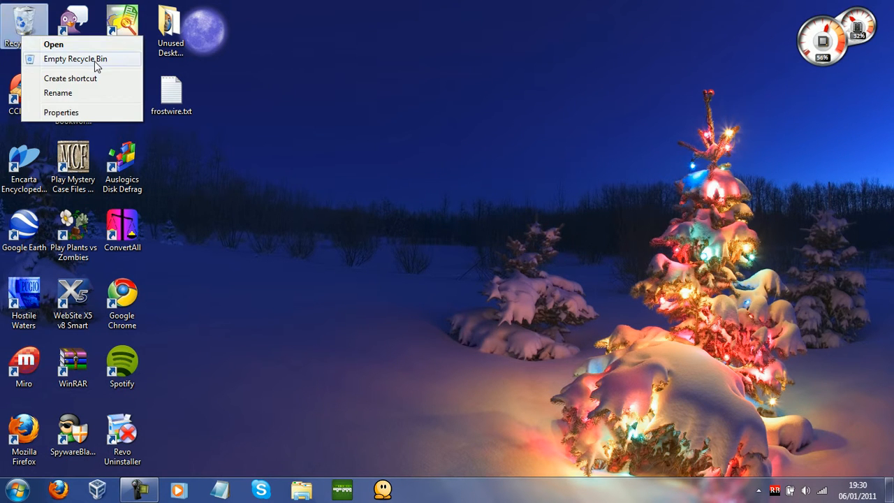
left_click(433, 321)
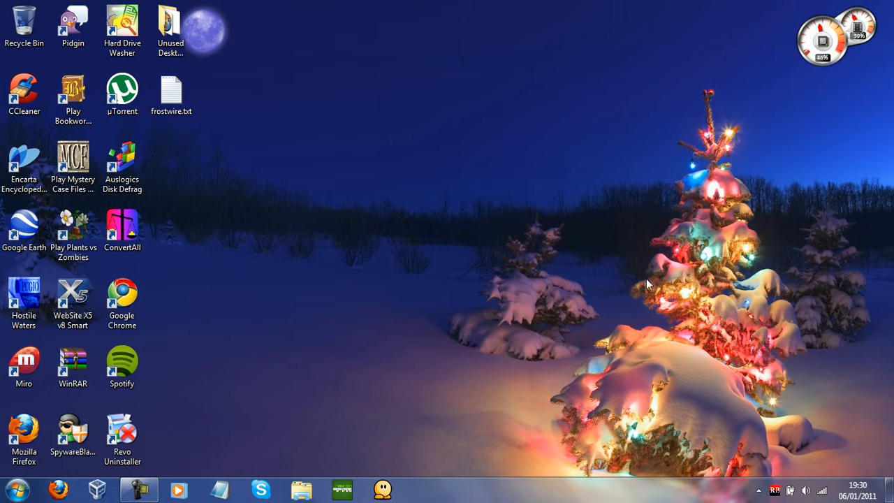
mouse_move(220, 343)
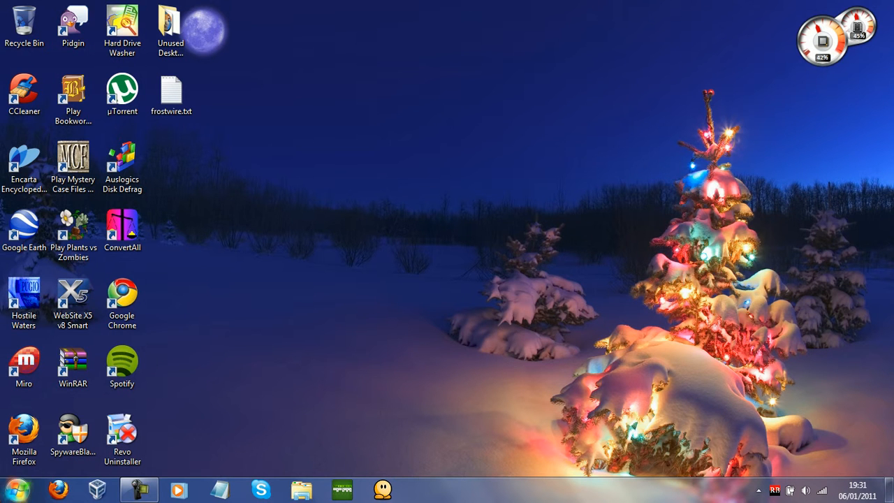
Launch System Properties from the Start menu, center its window, and show the Advanced tab.
left_click(15, 489)
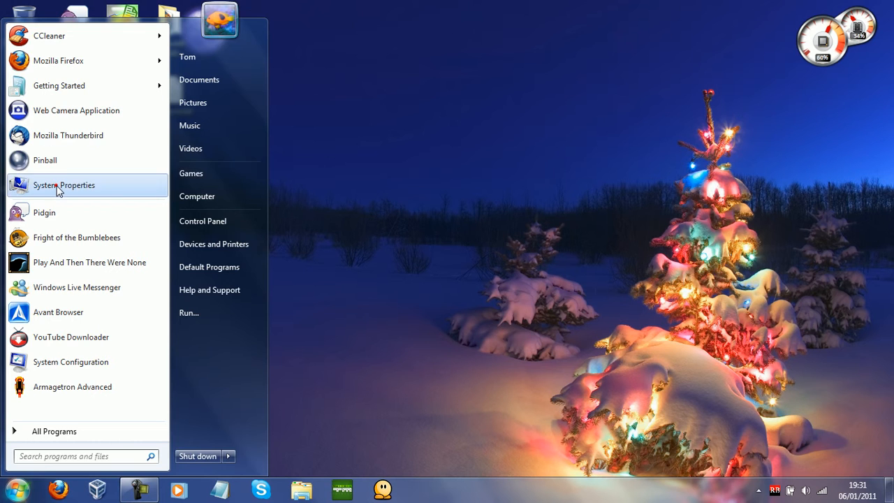
left_click(64, 184)
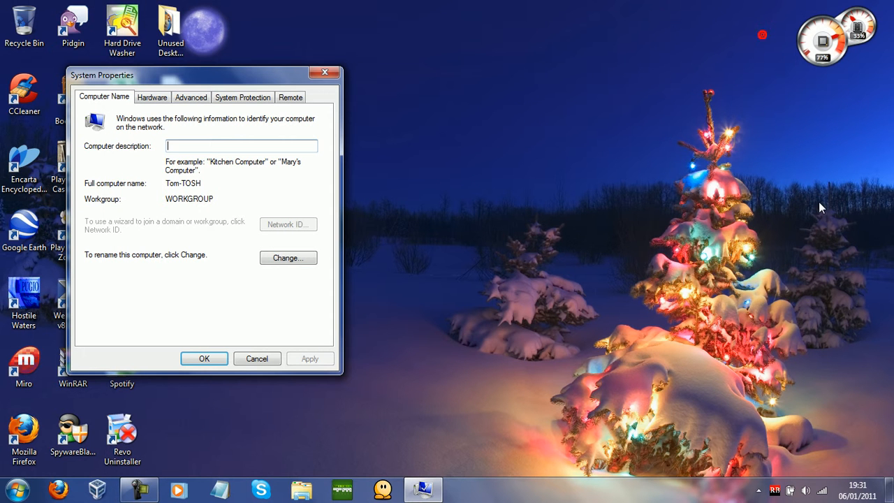
mouse_move(564, 191)
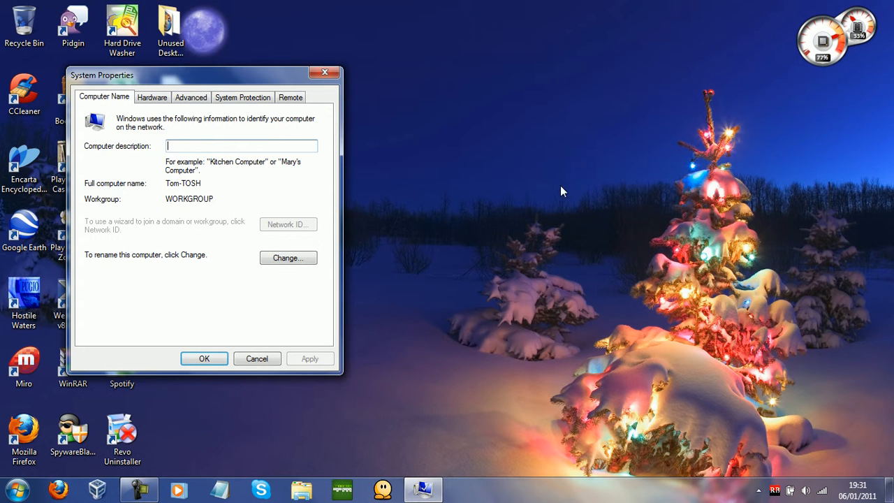
mouse_move(563, 232)
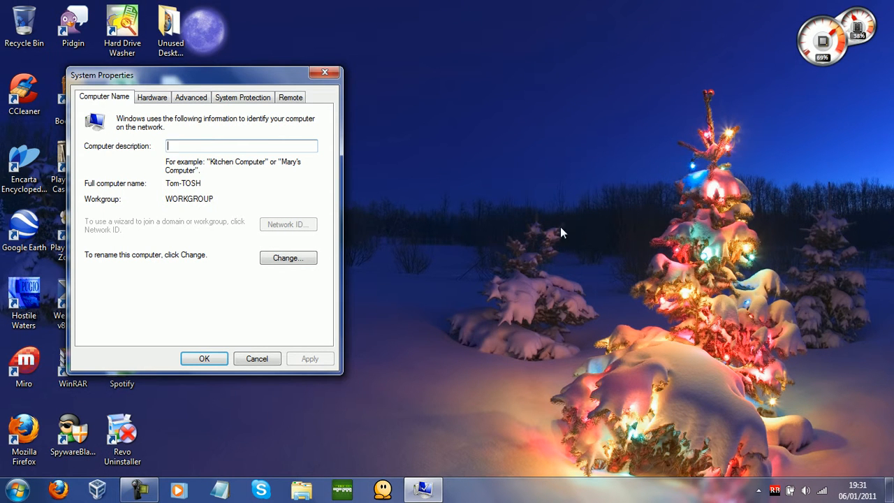
left_click_drag(101, 75, 360, 74)
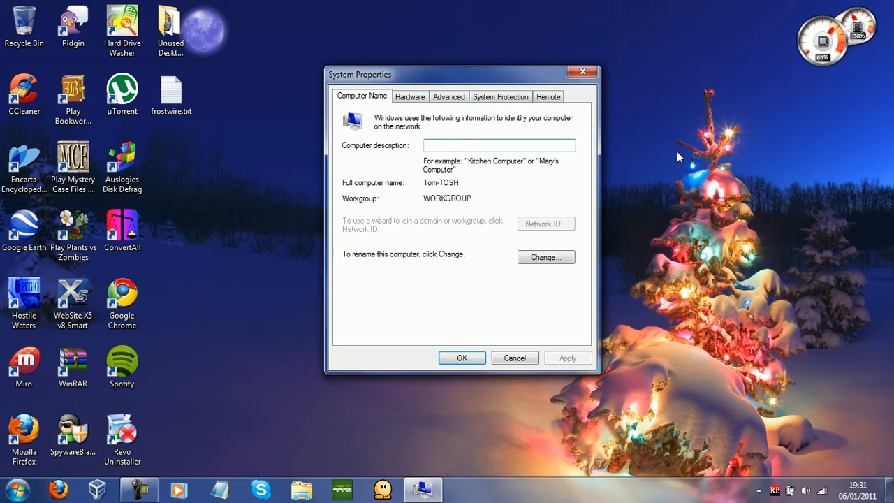
left_click(448, 97)
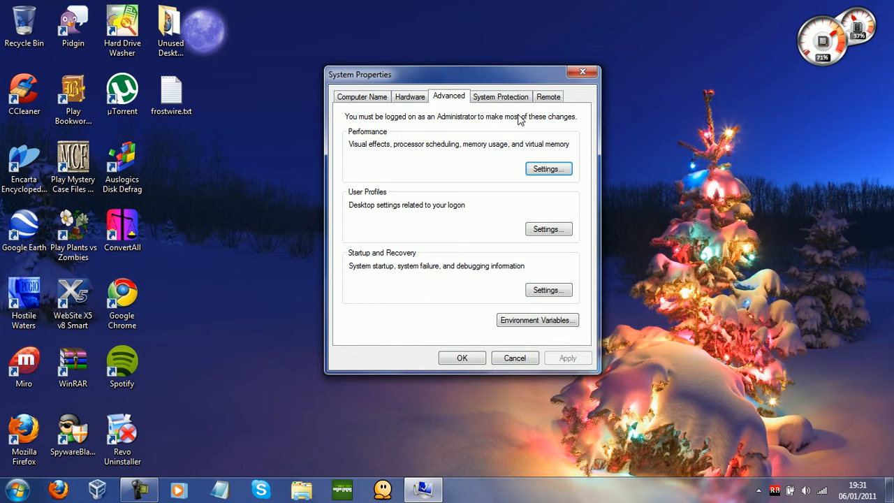
mouse_move(367, 84)
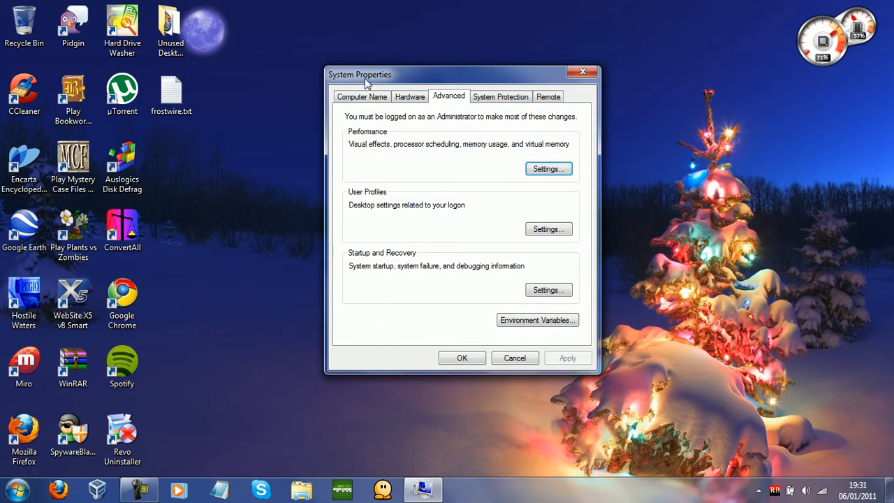
left_click_drag(360, 74, 324, 70)
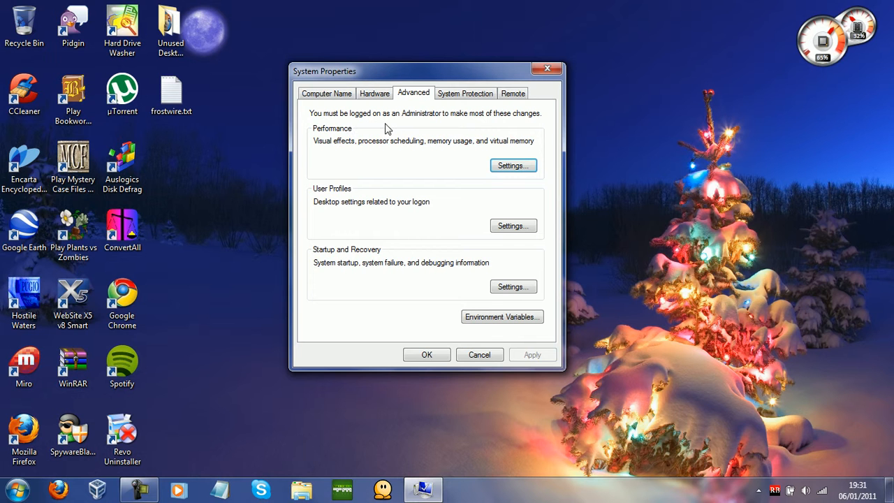
Open Performance Settings, scroll through the Visual Effects checklist, and close Performance Options.
left_click(513, 166)
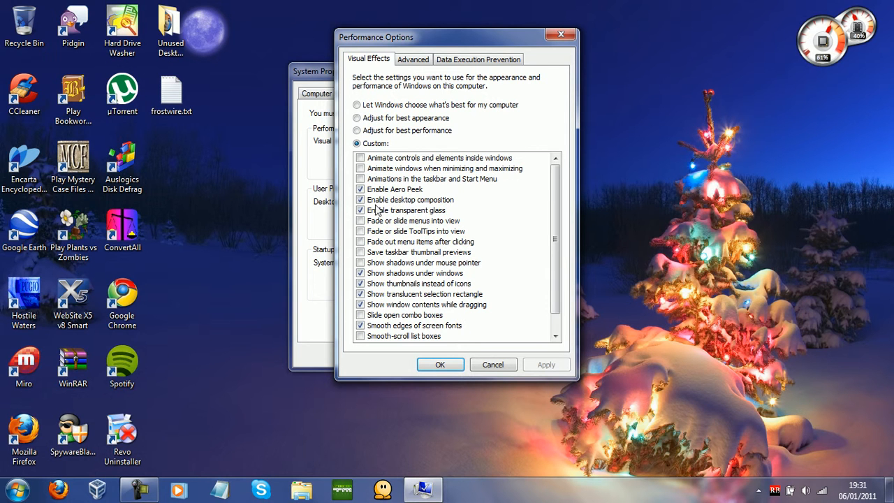
scroll("down", 3)
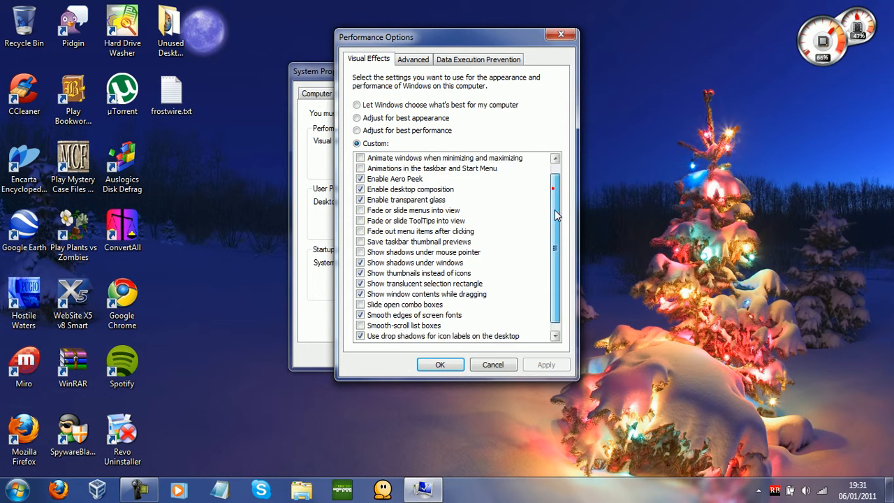
scroll("down", 3)
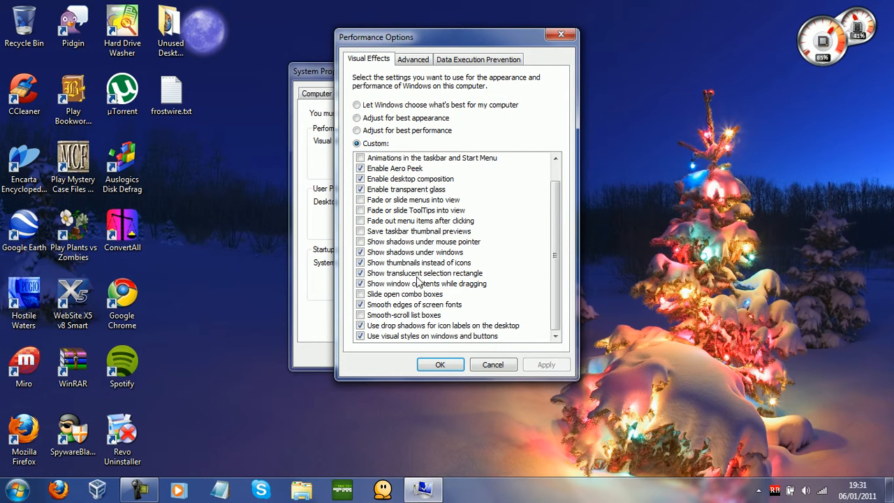
mouse_move(471, 277)
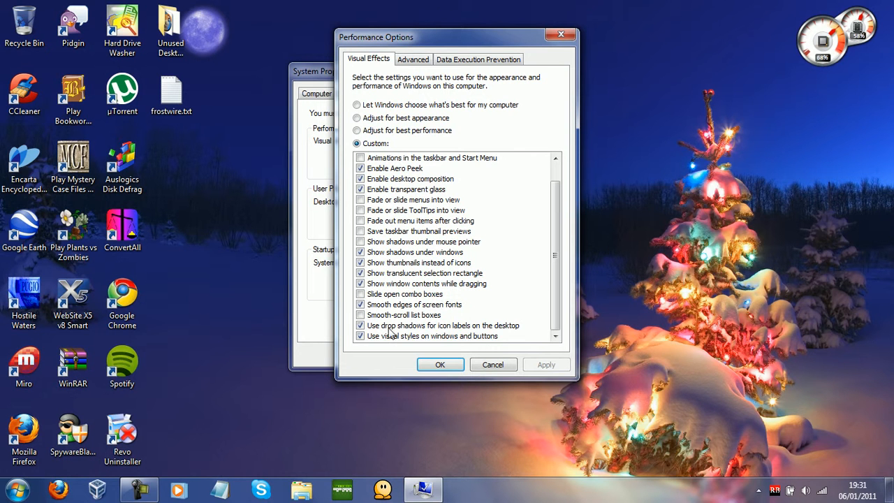
mouse_move(504, 335)
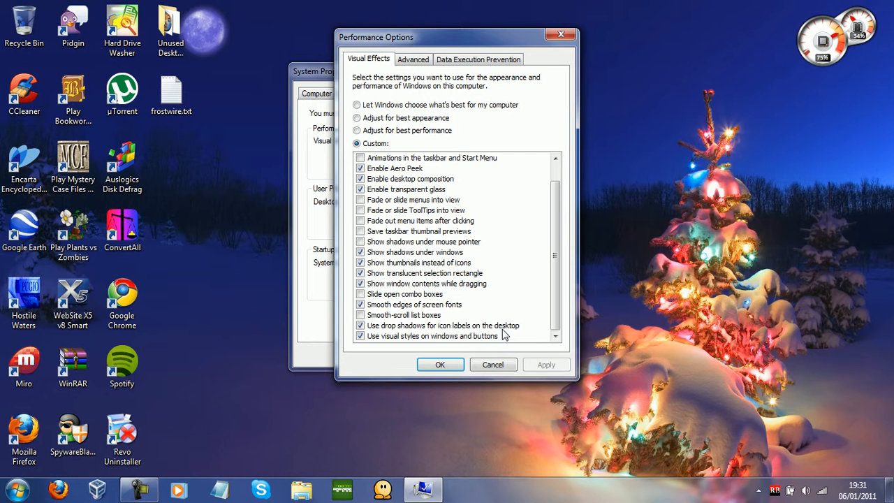
mouse_move(382, 340)
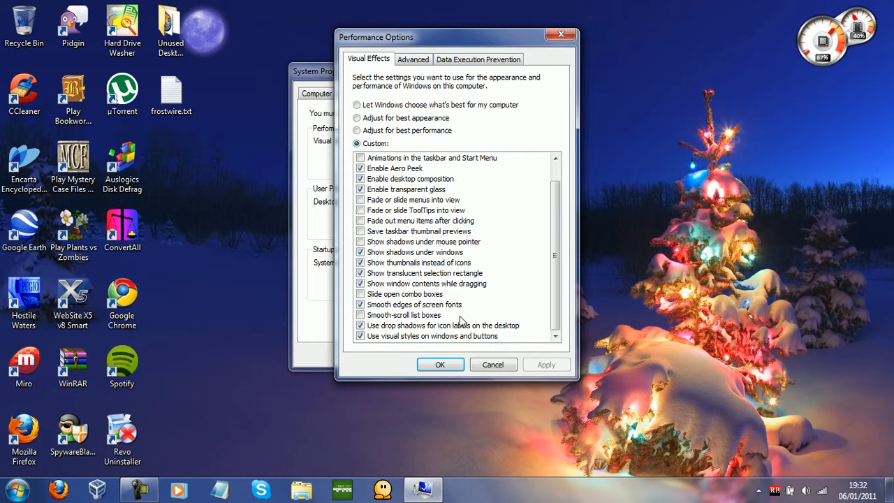
left_click(440, 364)
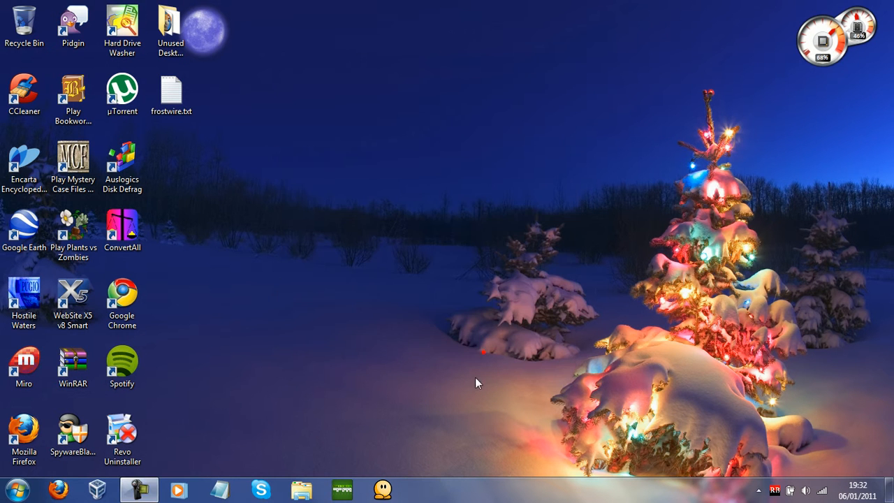
mouse_move(653, 201)
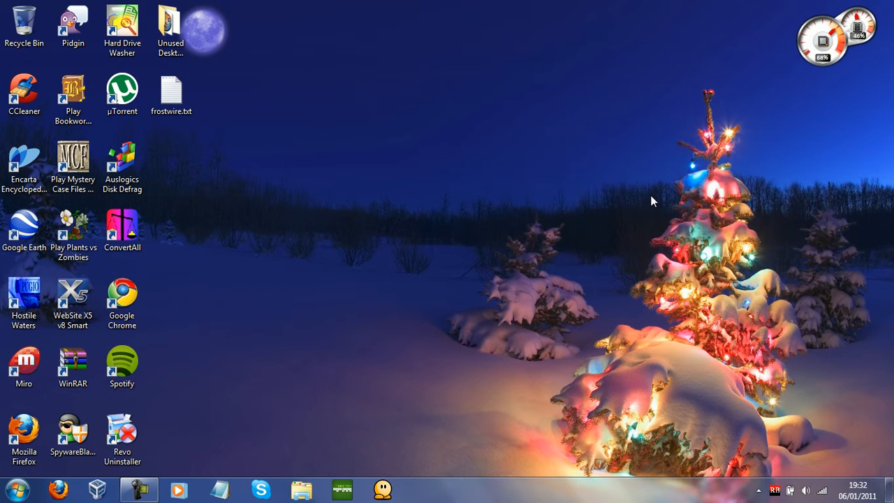
mouse_move(552, 264)
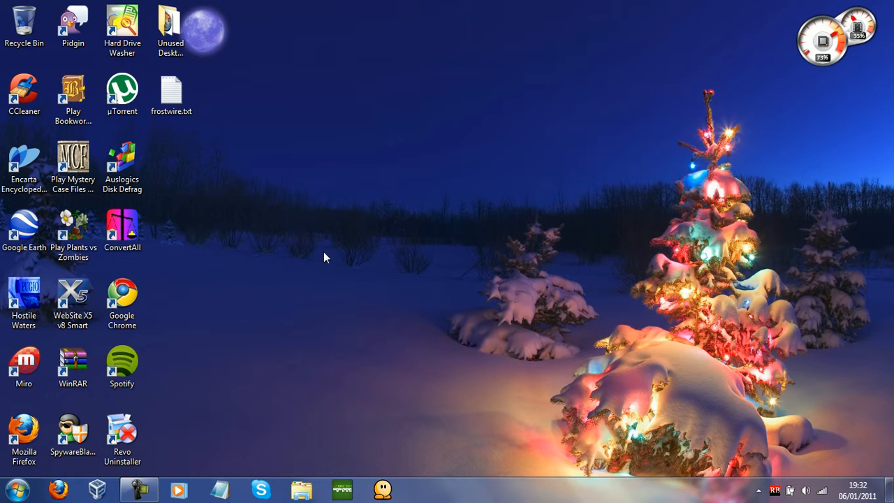
mouse_move(559, 212)
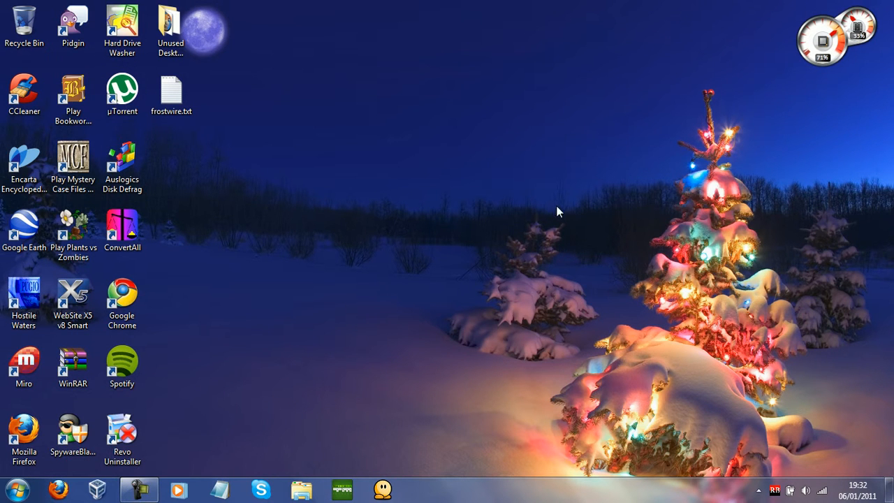
mouse_move(559, 124)
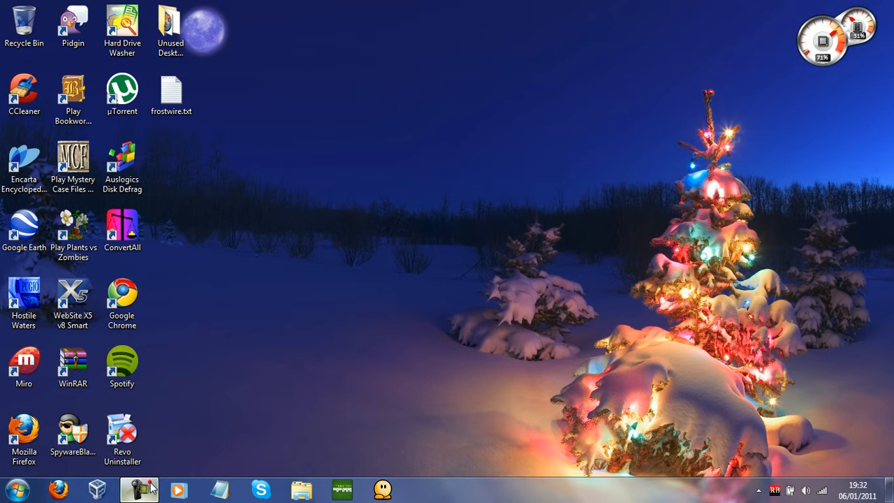
left_click(138, 489)
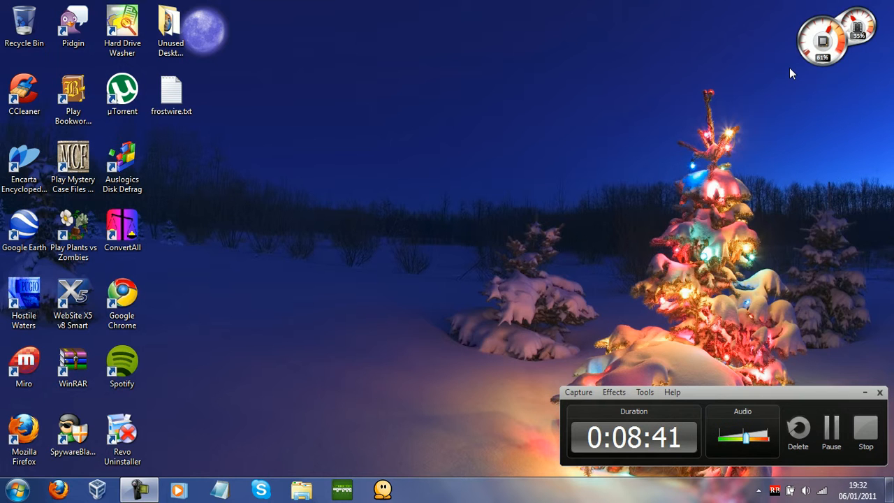
mouse_move(832, 120)
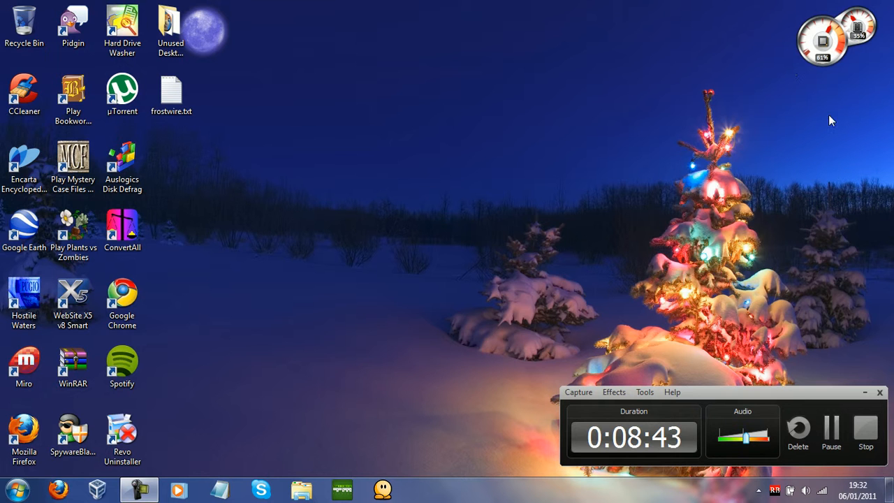
mouse_move(841, 319)
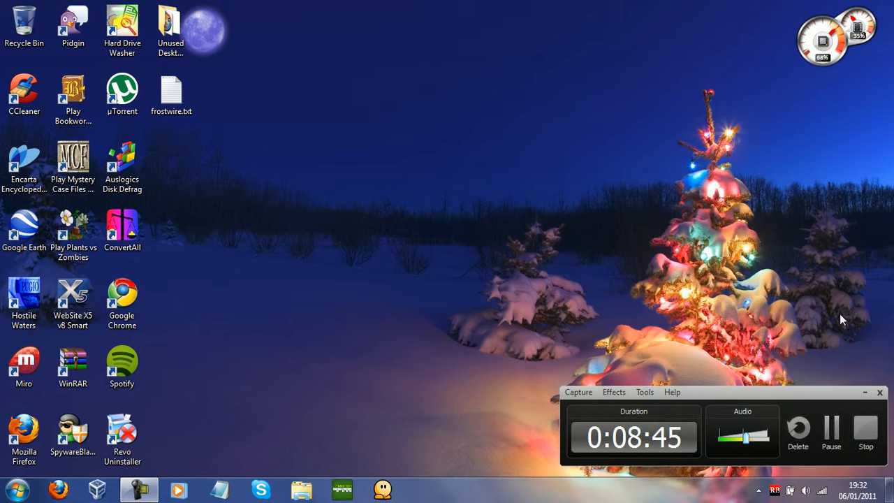